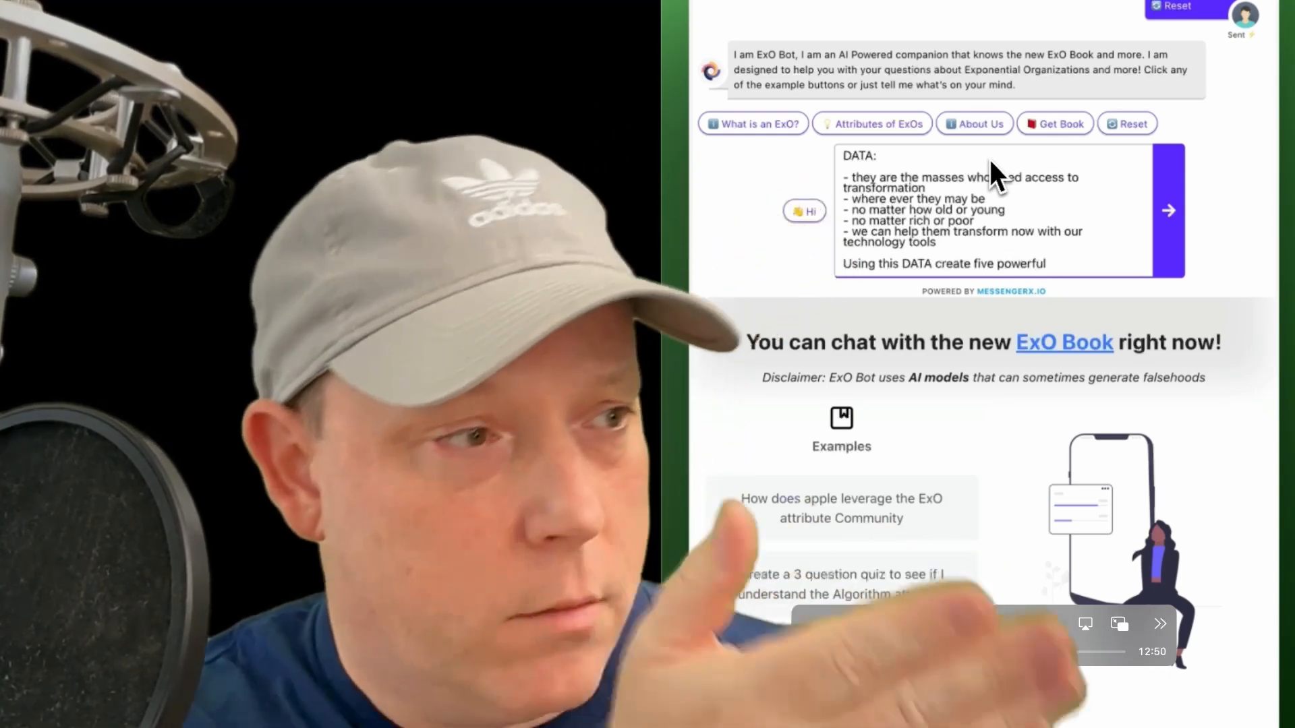
Step: Send the DATA prompt asking for five Massive Transformative Purpose examples as a numbered list
type("Massive Transformative P")
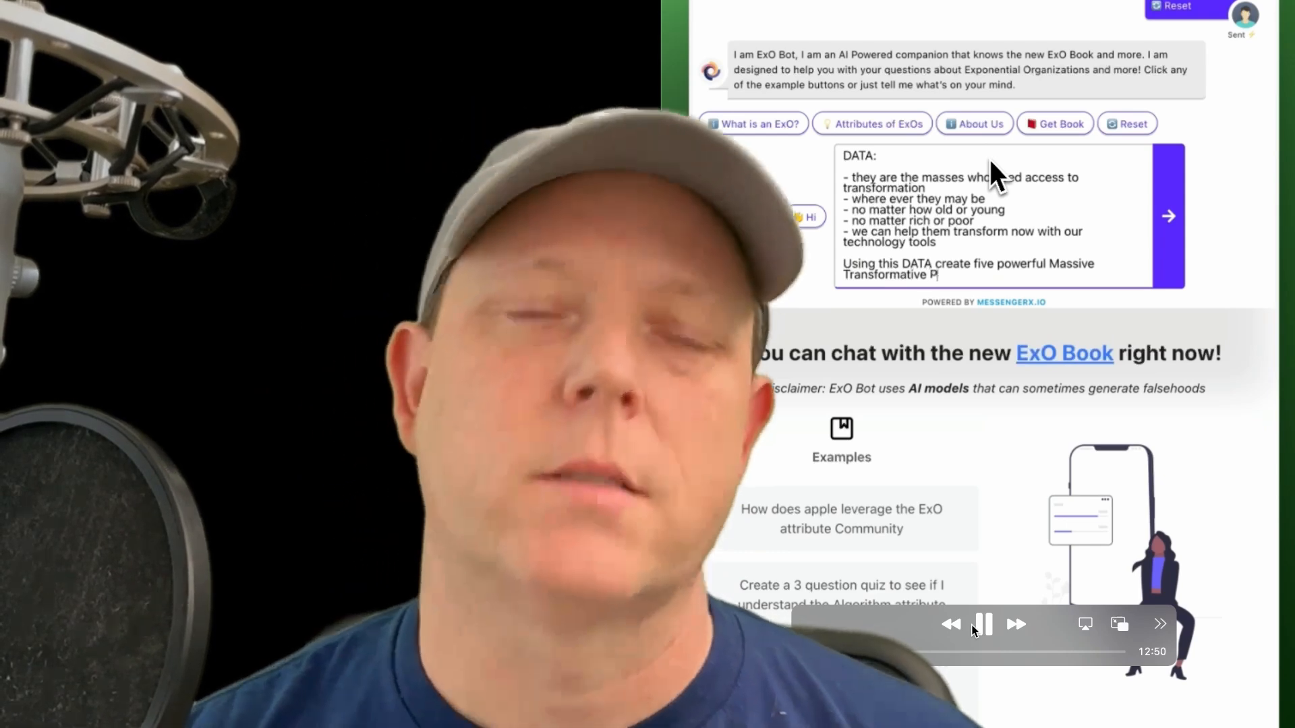
type("urpose examples")
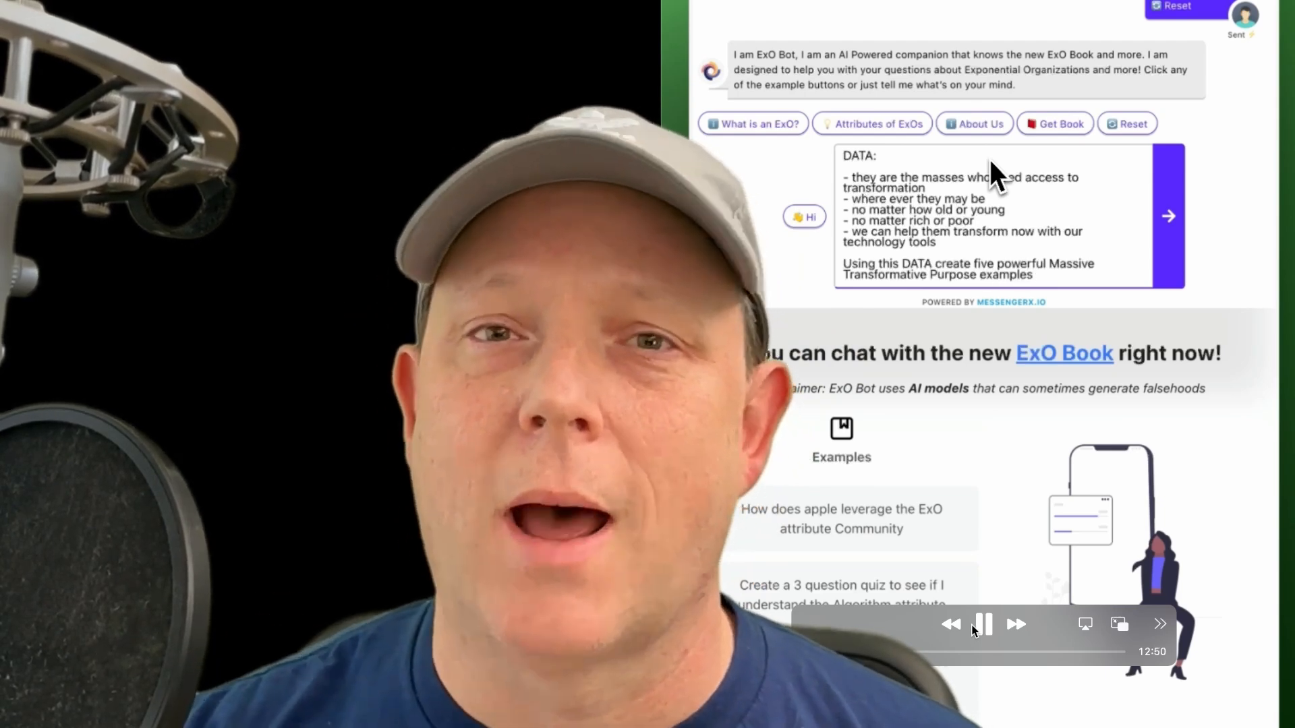
type("and format")
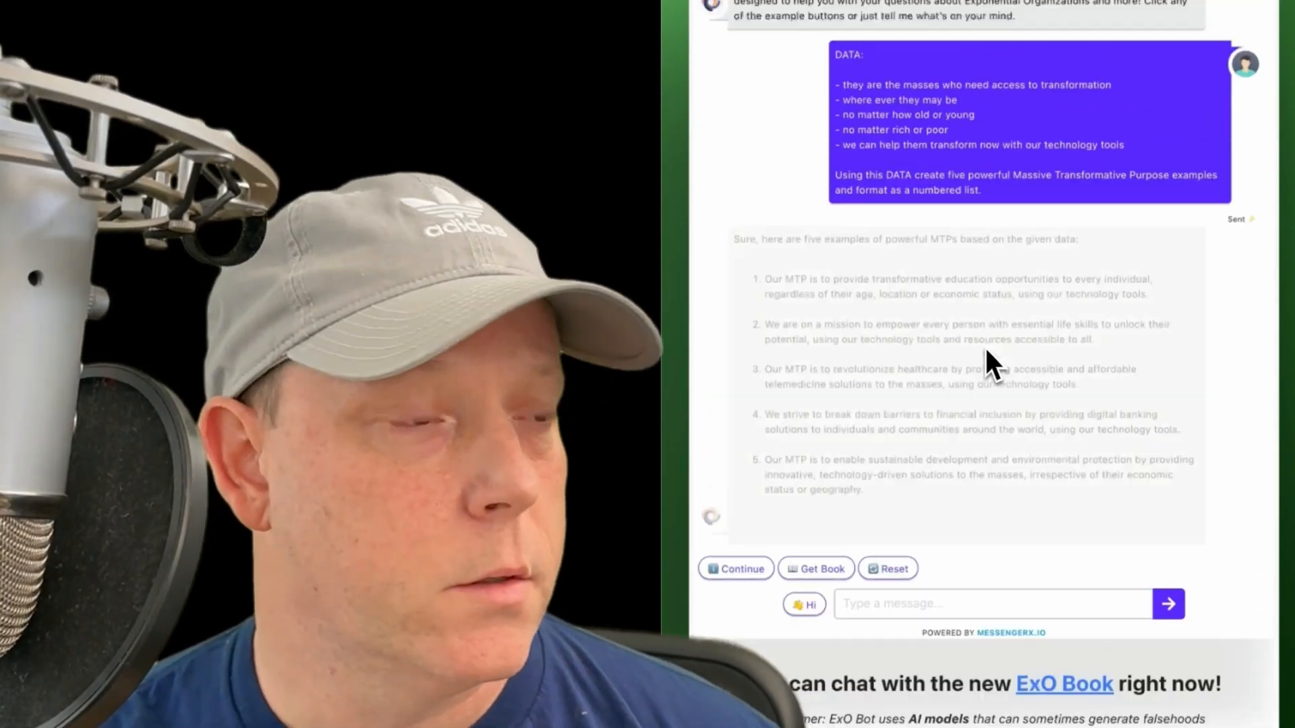
scroll("down", 3)
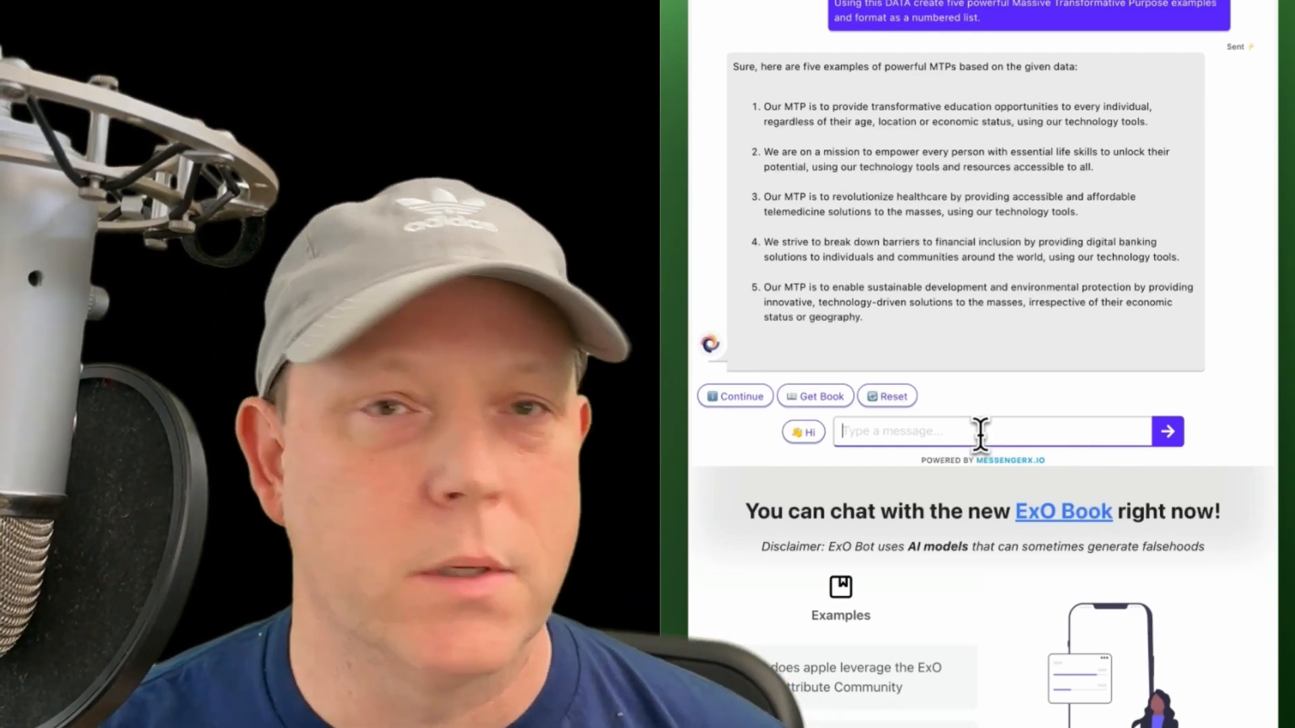
Step: Send 'give me 5 more, each can only be 5 or 6 words maximum' and read the shorter list
type("give me 5 more, each can only be 5 or 6 words m")
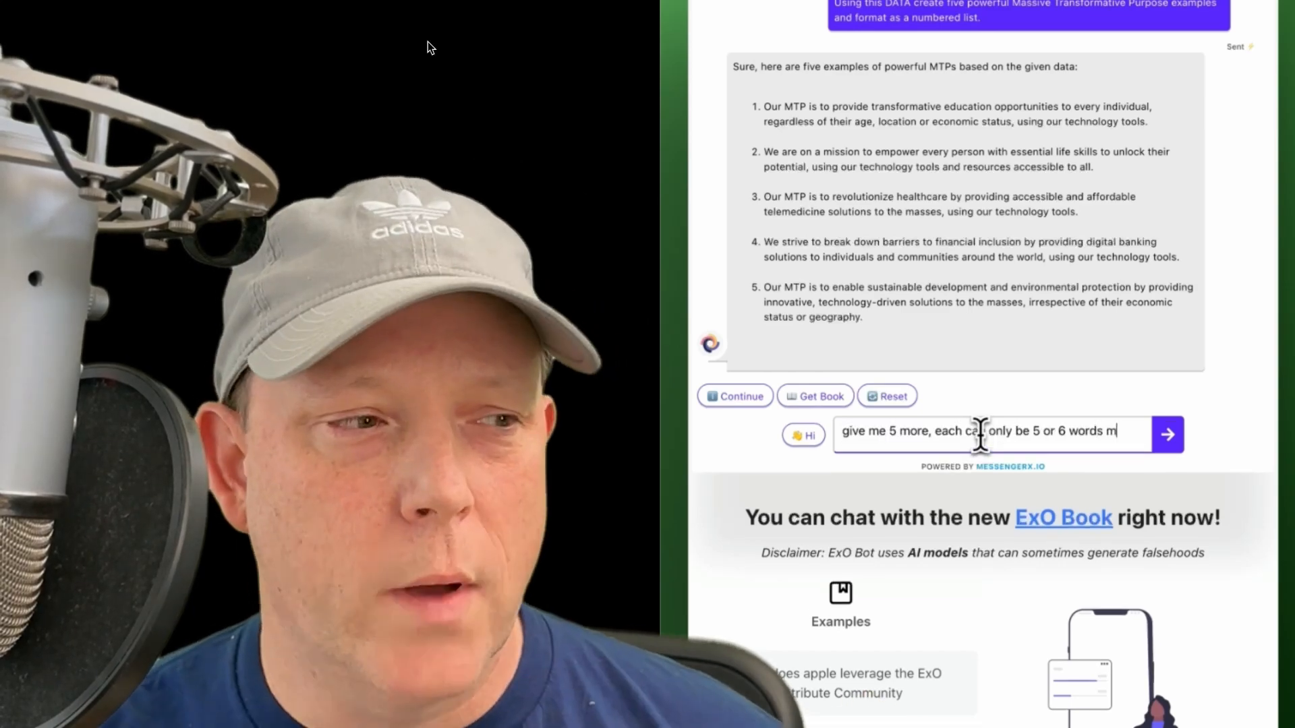
type("aximum")
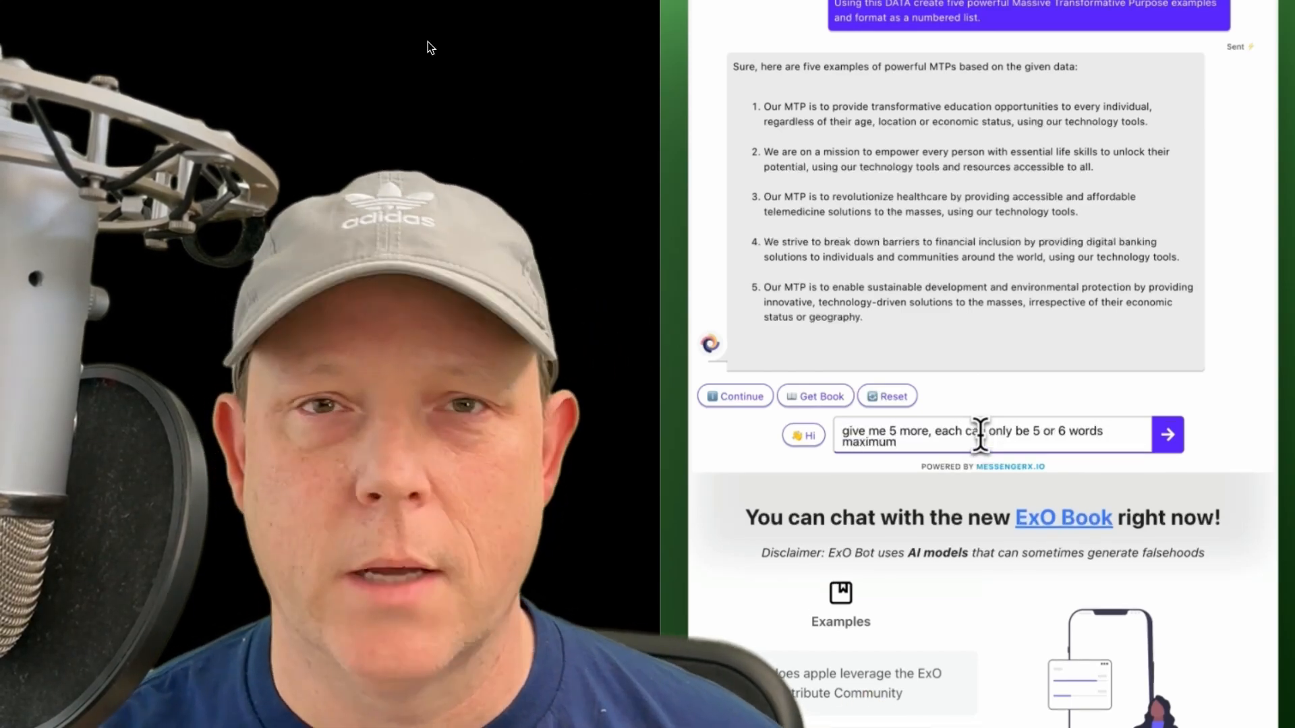
scroll("down", 3)
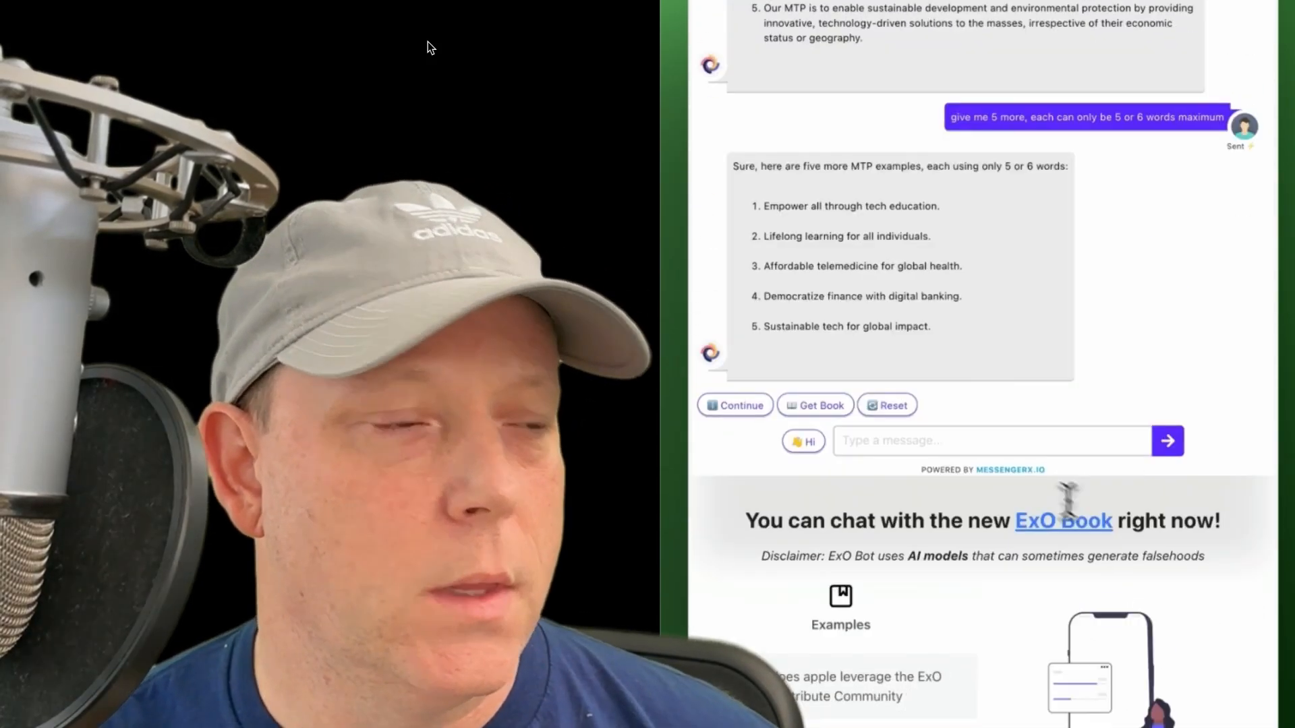
left_click(991, 441)
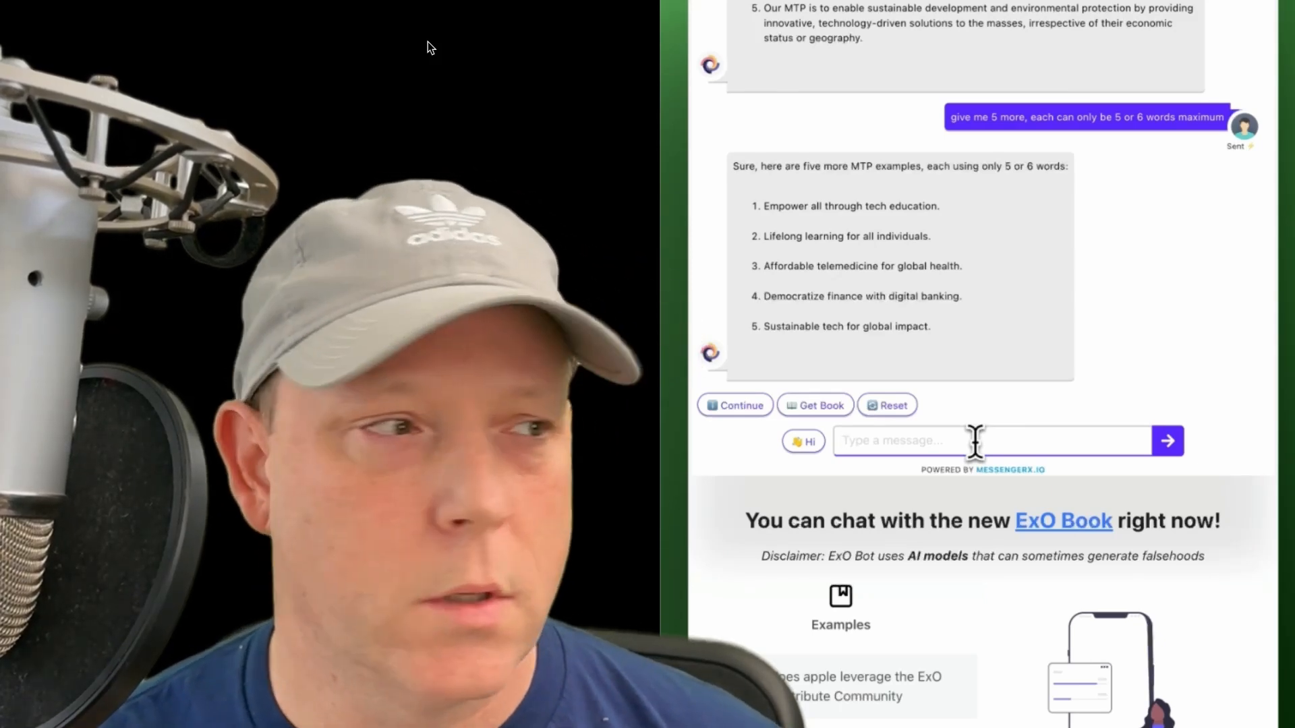
Step: Send 'focus the recommendations on leveraging AI and chatbots. give me 5 more of 5-6 words.'
type("focus the recommendations on")
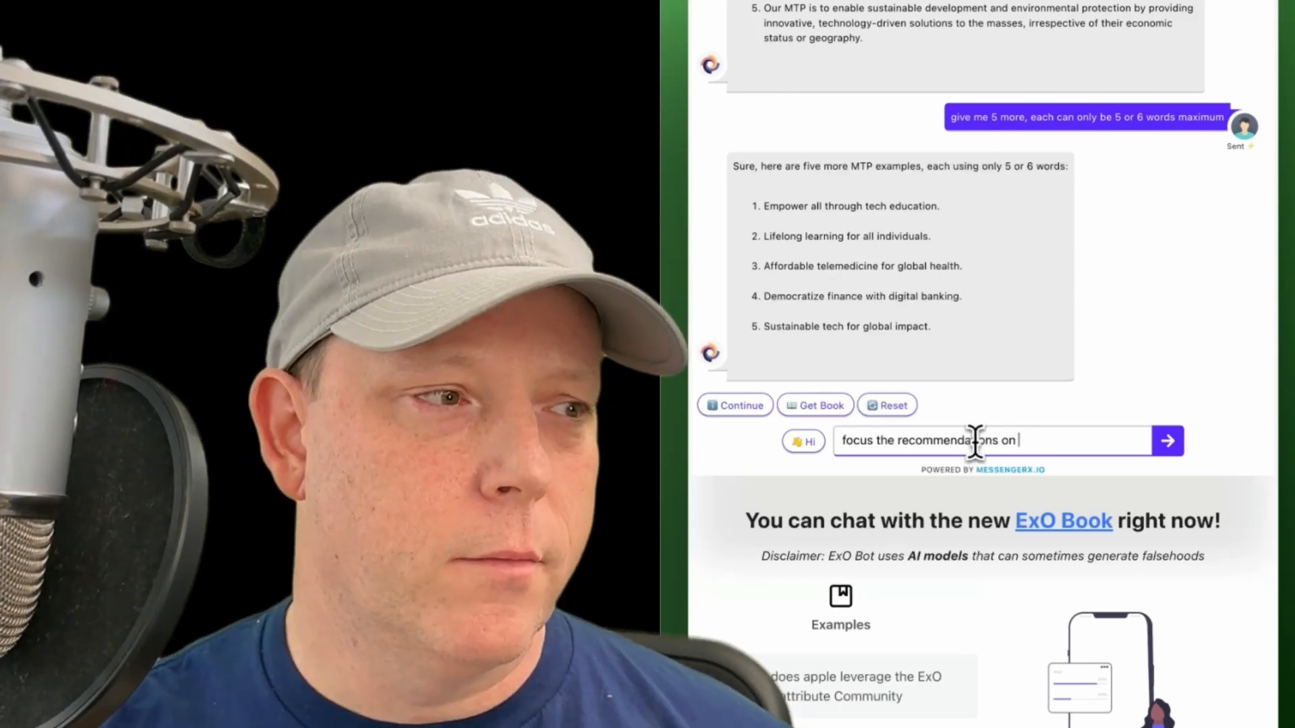
type("leveraging")
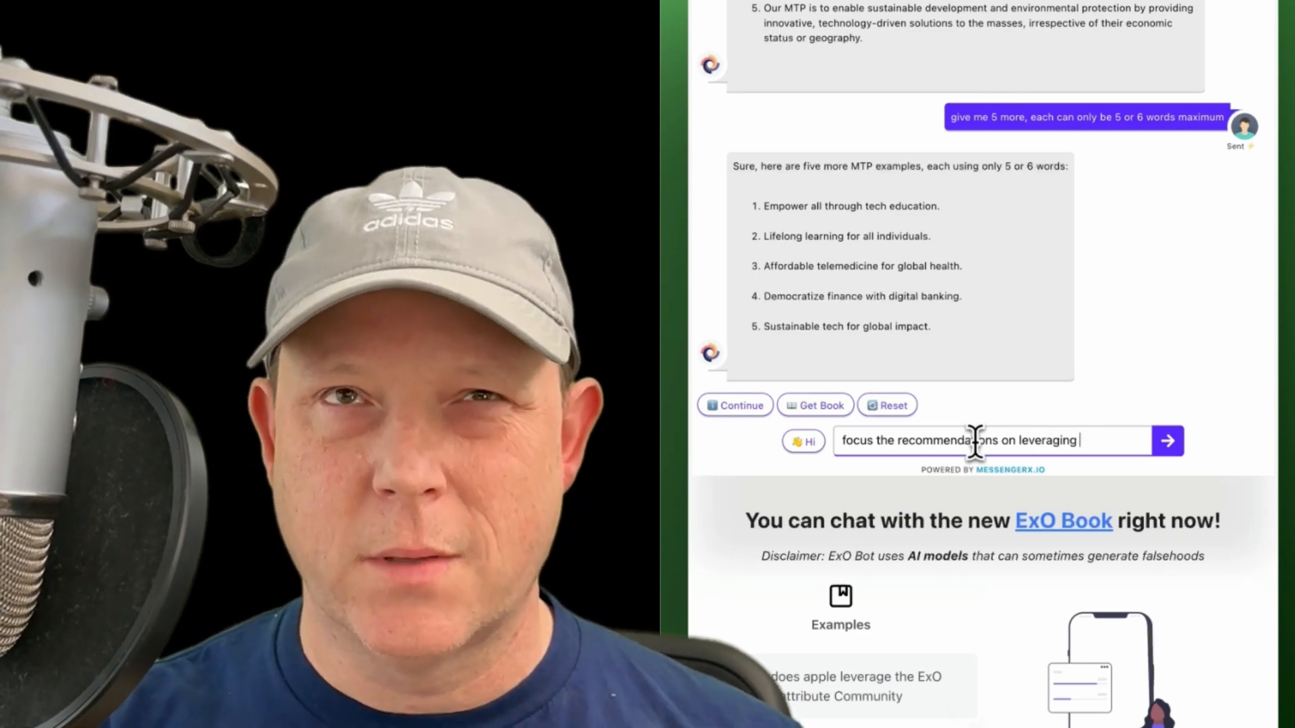
type("AI.")
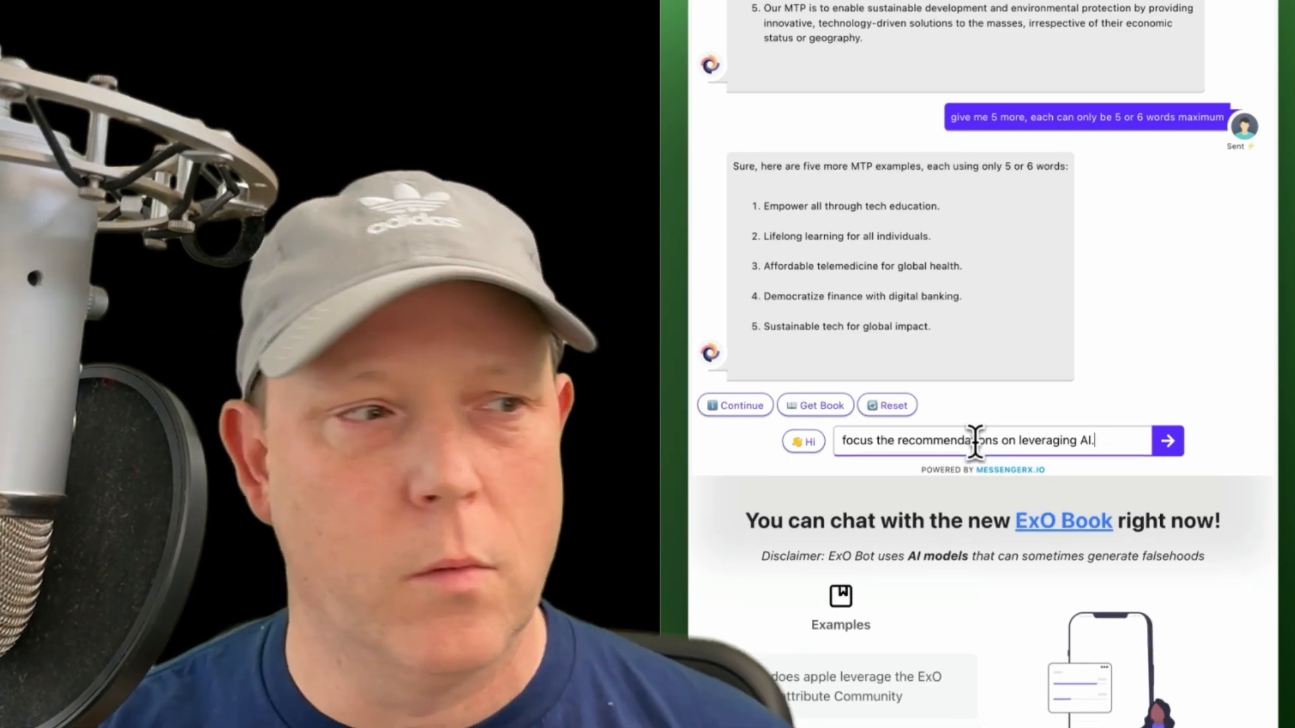
type("and chatbots")
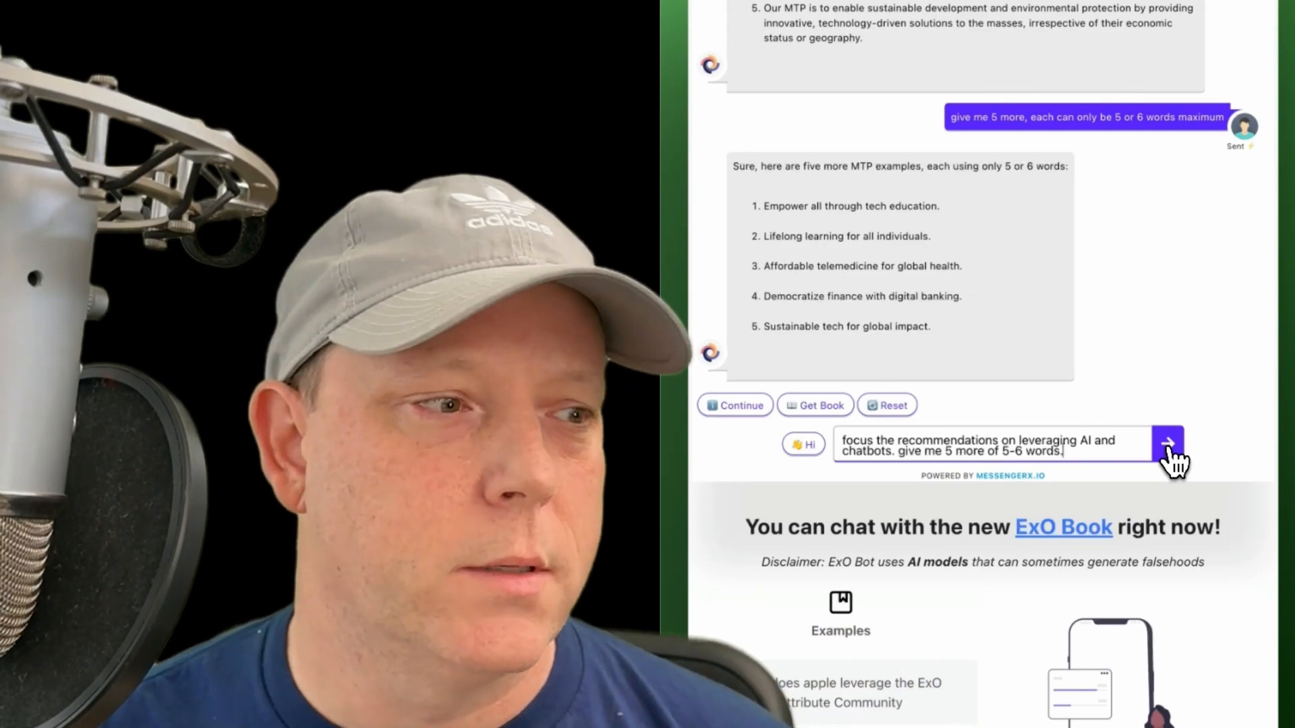
left_click(1167, 443)
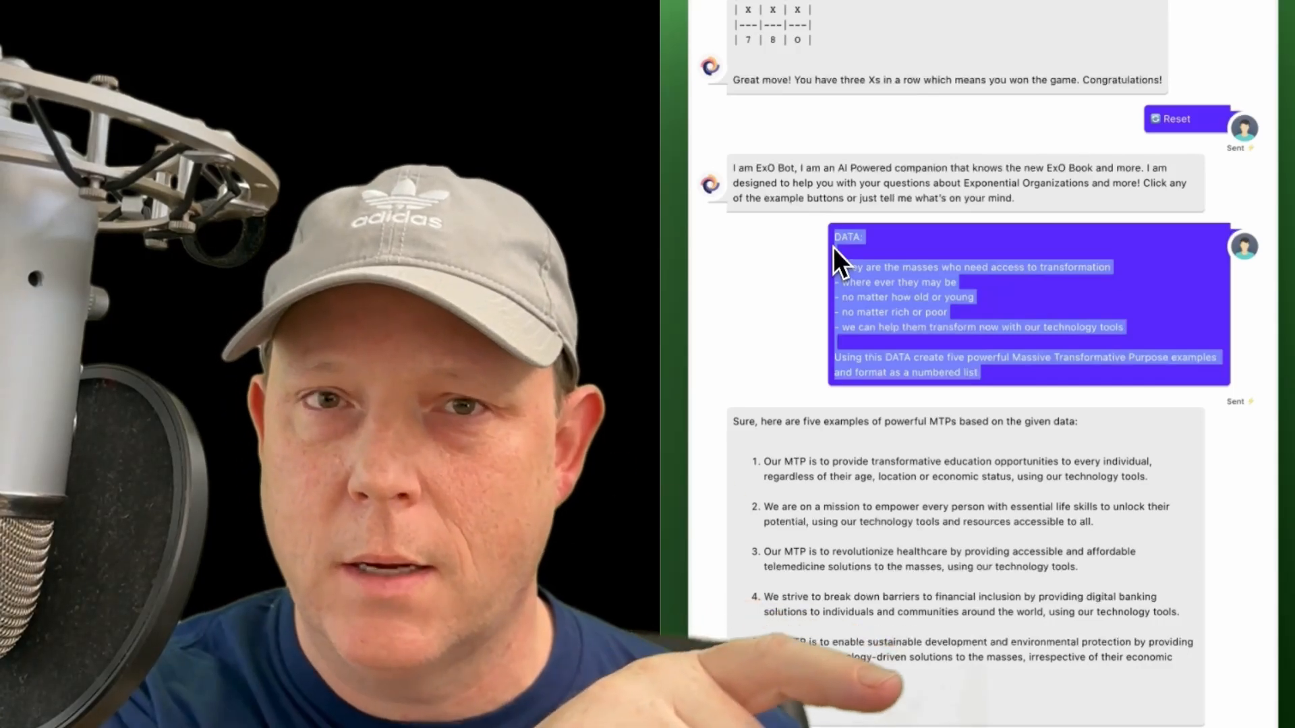
Step: Read the AI and chatbot-focused reply, then select the DATA prompt text to reuse it
scroll("down", 3)
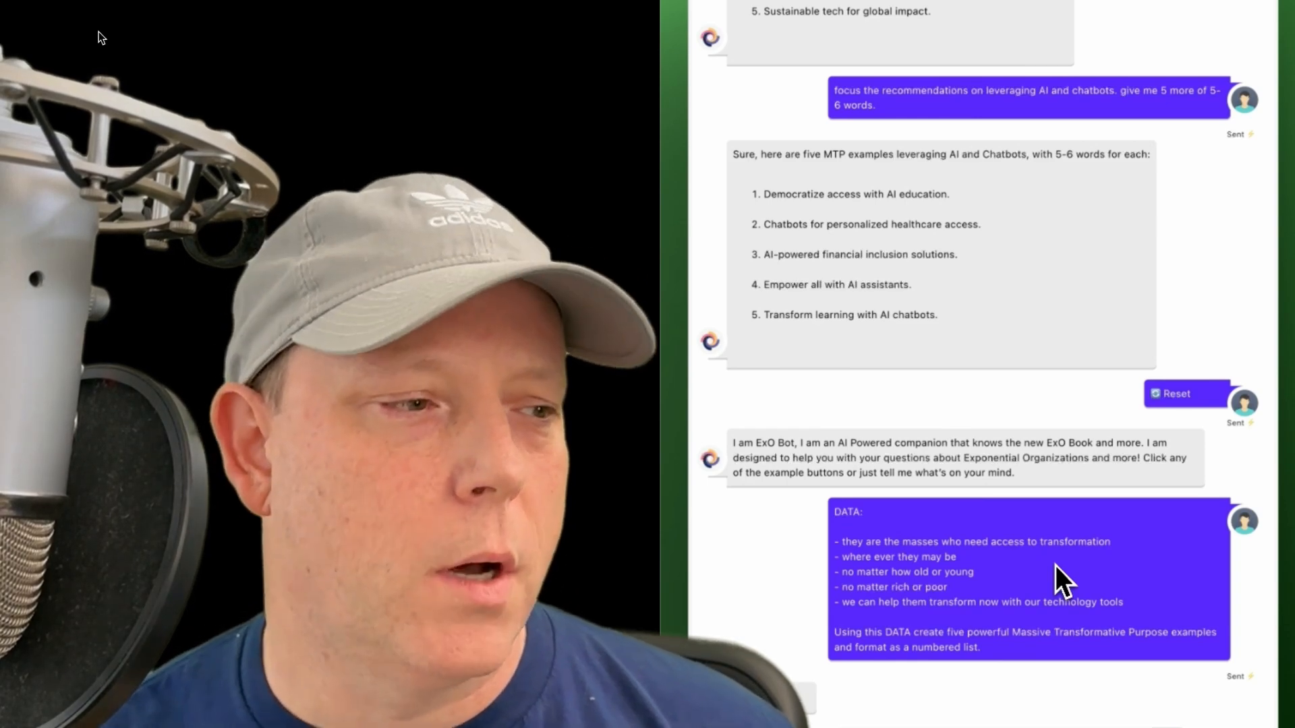
scroll("down", 3)
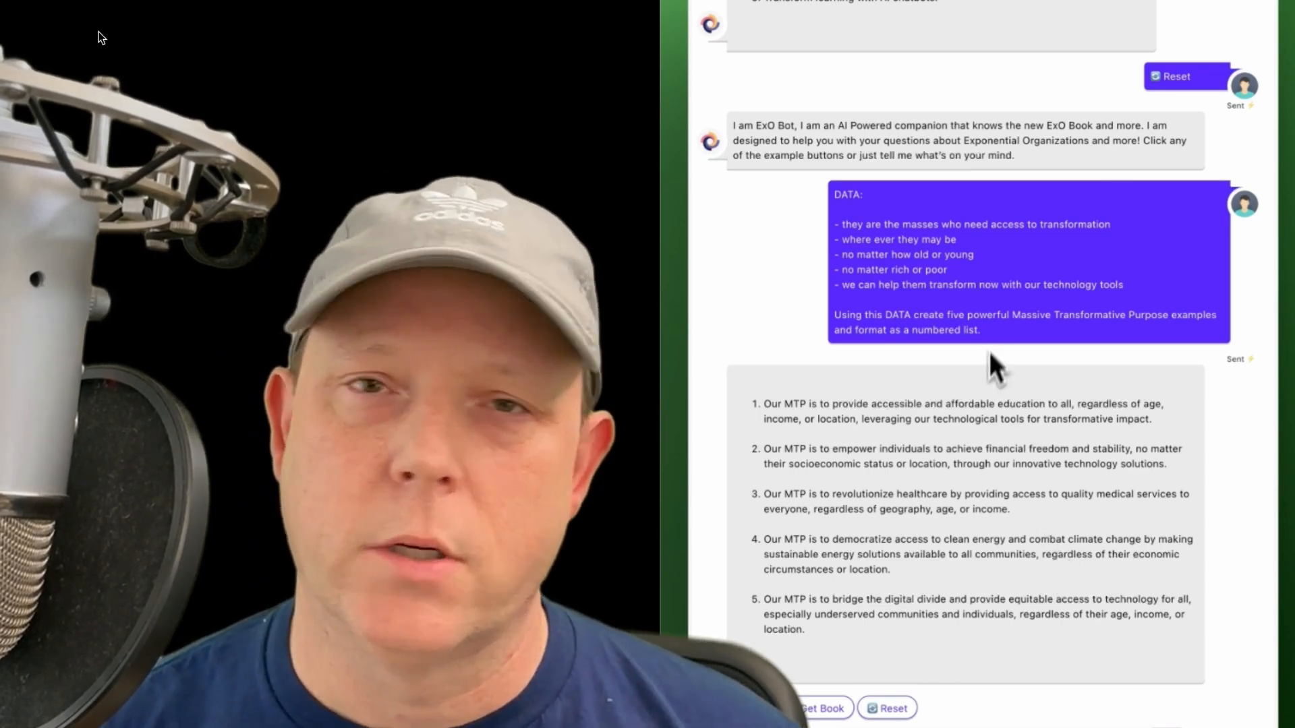
left_click_drag(838, 224, 983, 330)
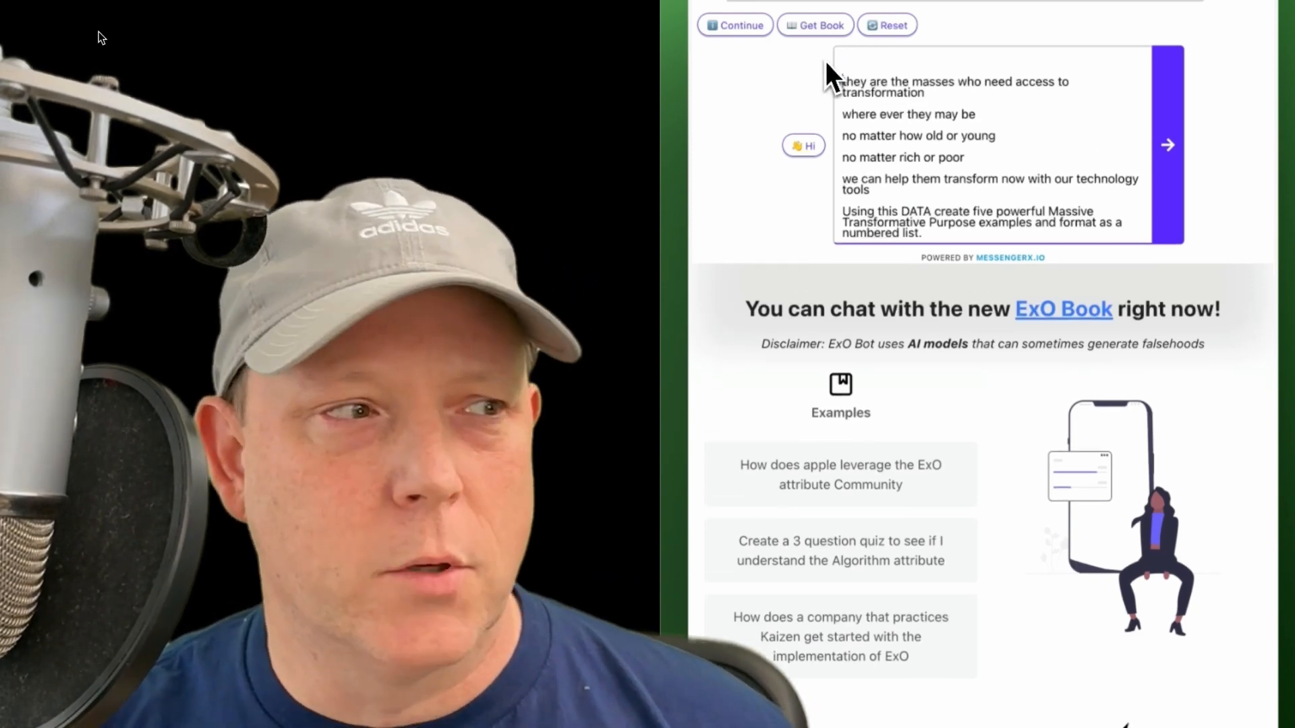
Step: Reword the prompt with a 'We are going to create an MTP together' intro about digital transformation worldwide and send it
type("We are going to")
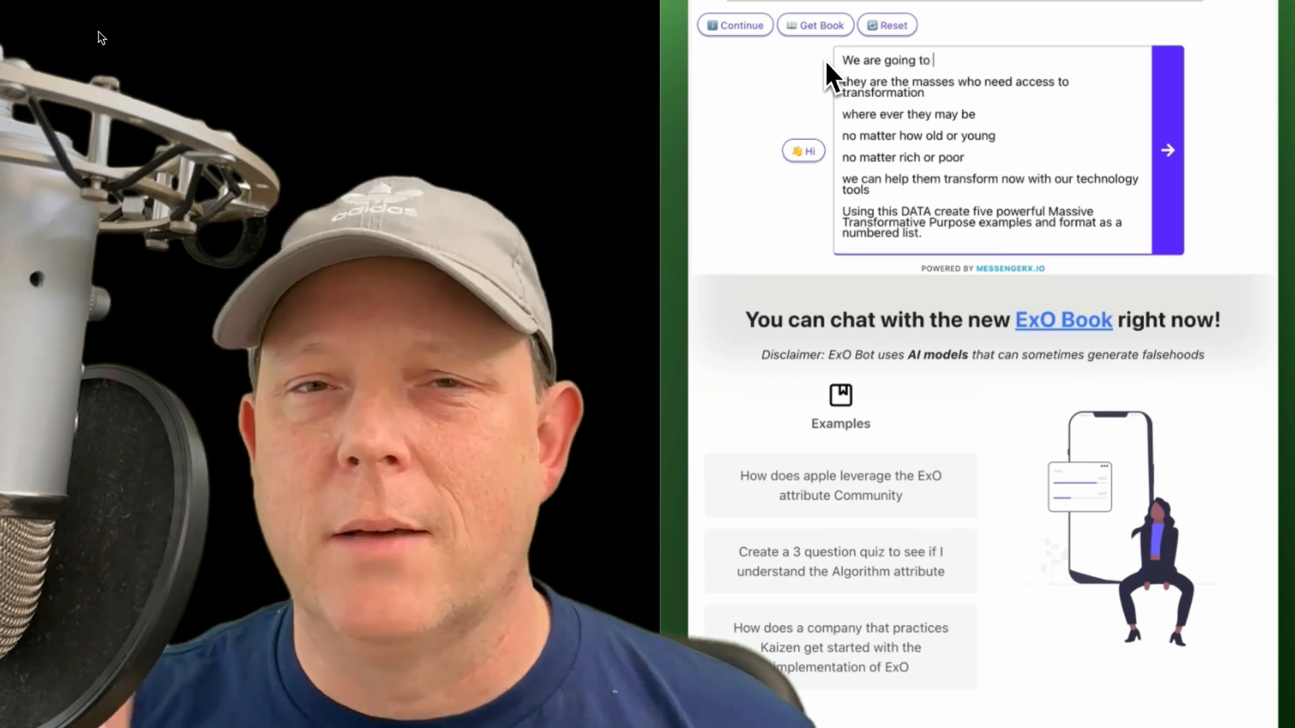
type("create an M")
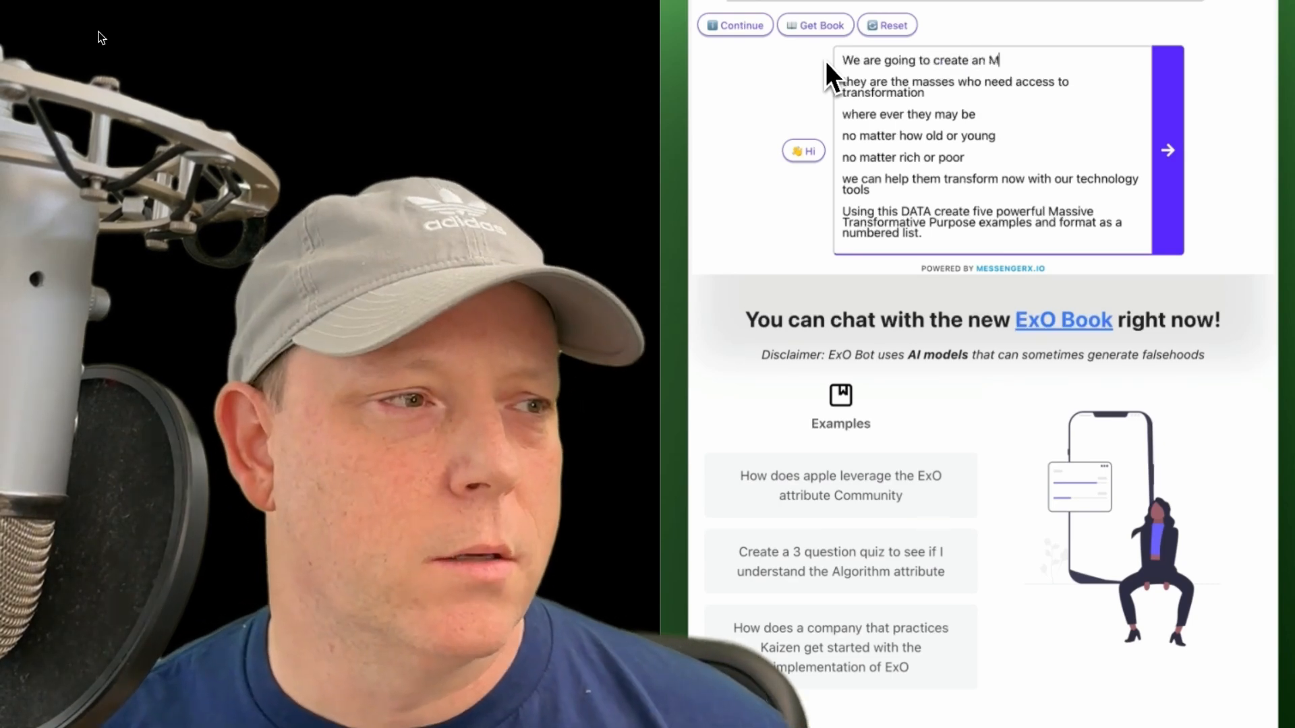
type("TP together. Here is some information to he")
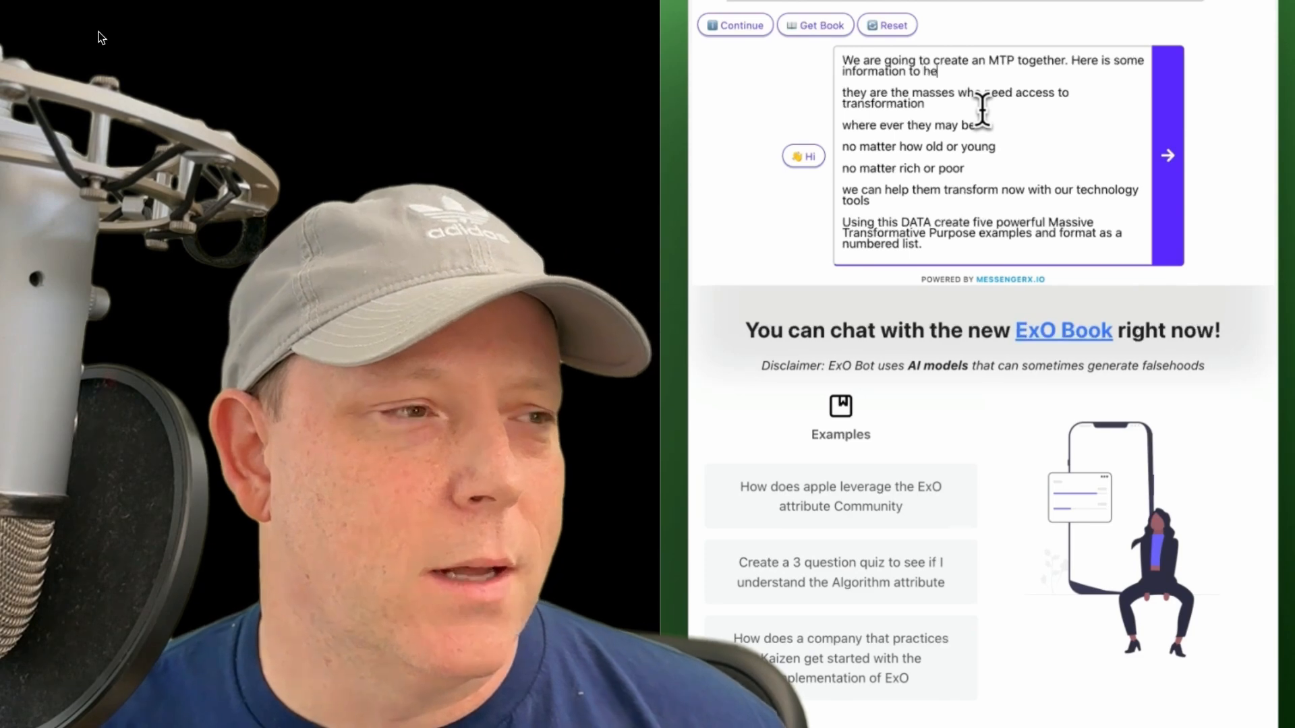
type("lp us get started.")
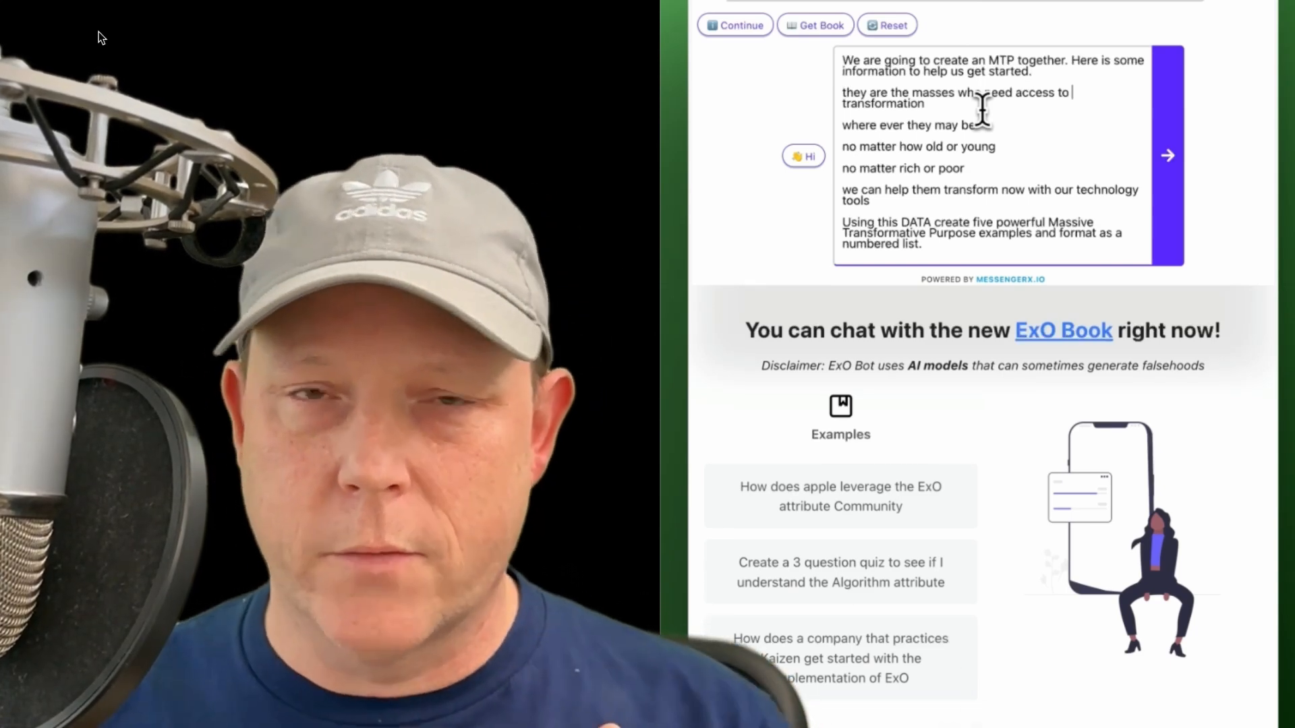
type("digital")
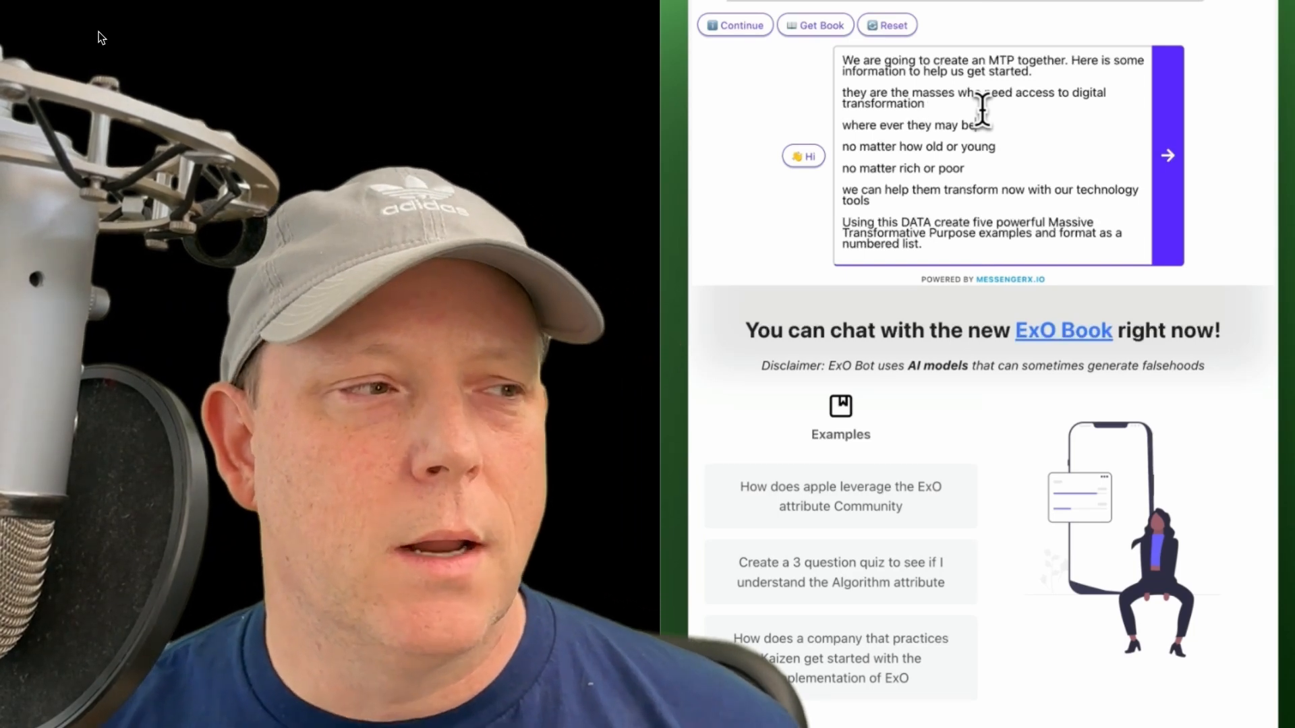
type("the")
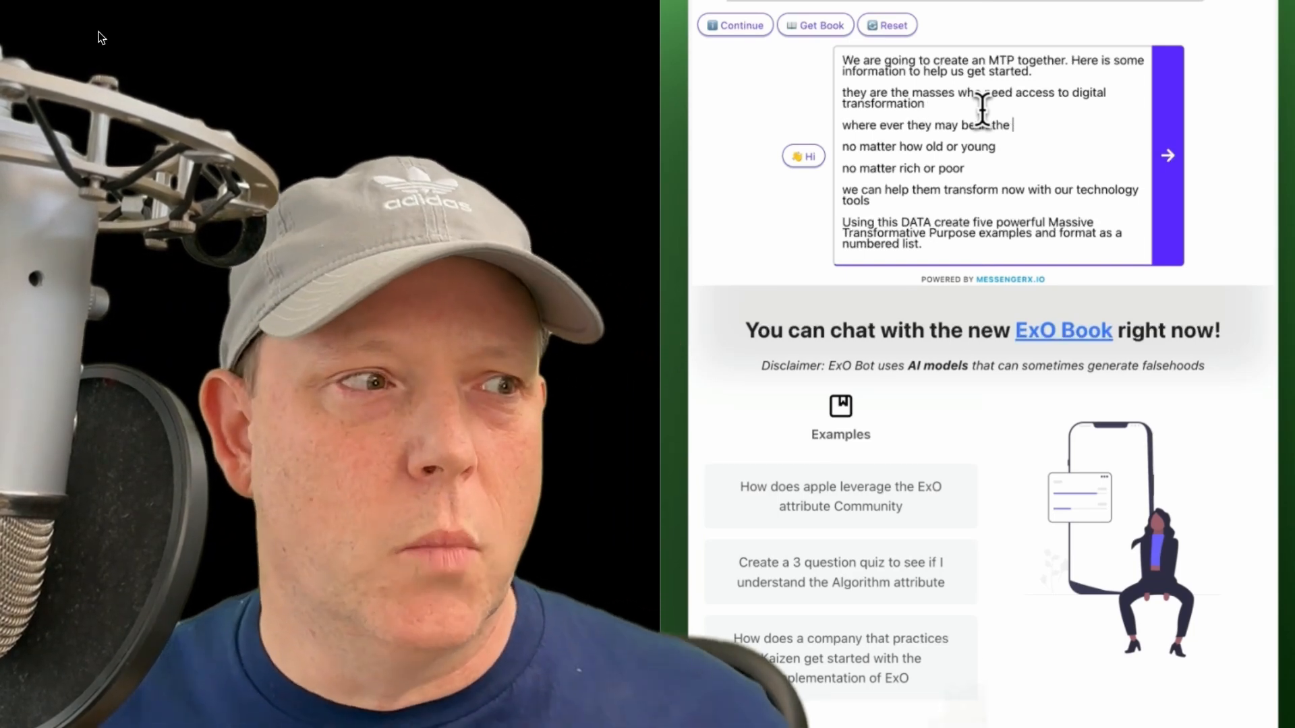
type("world.")
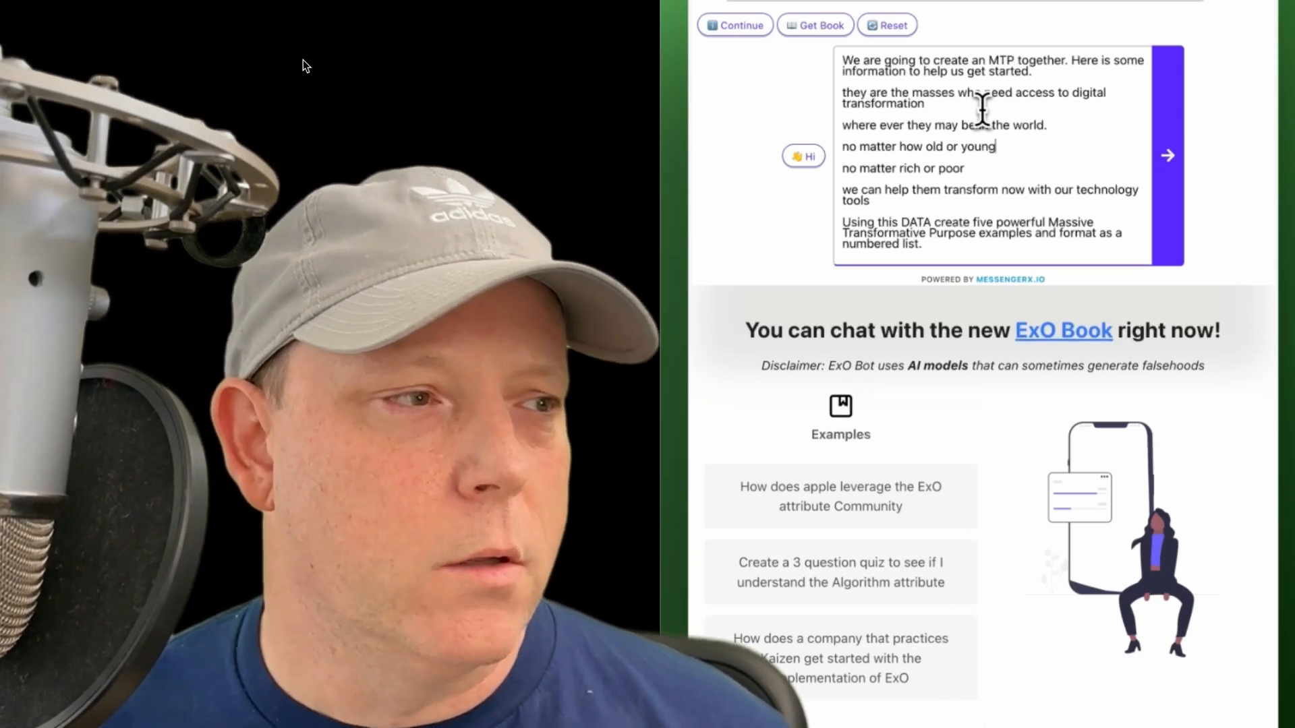
type("they are")
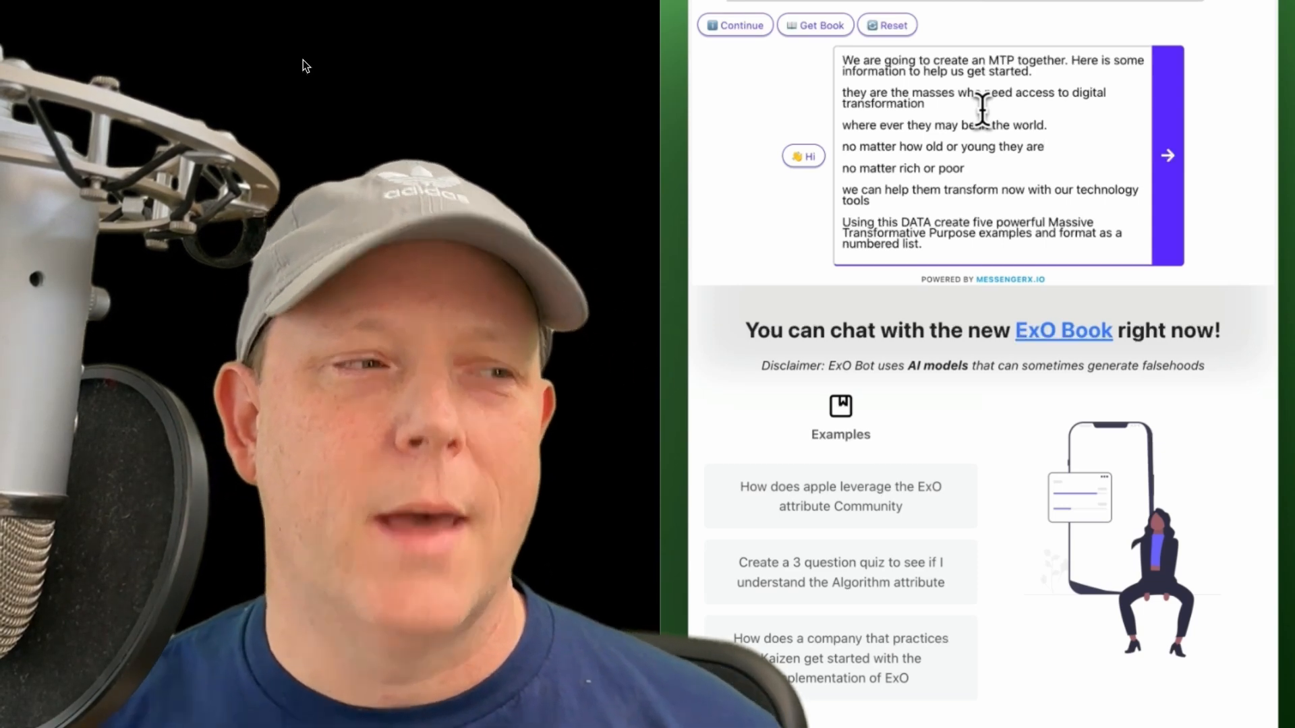
type("they are")
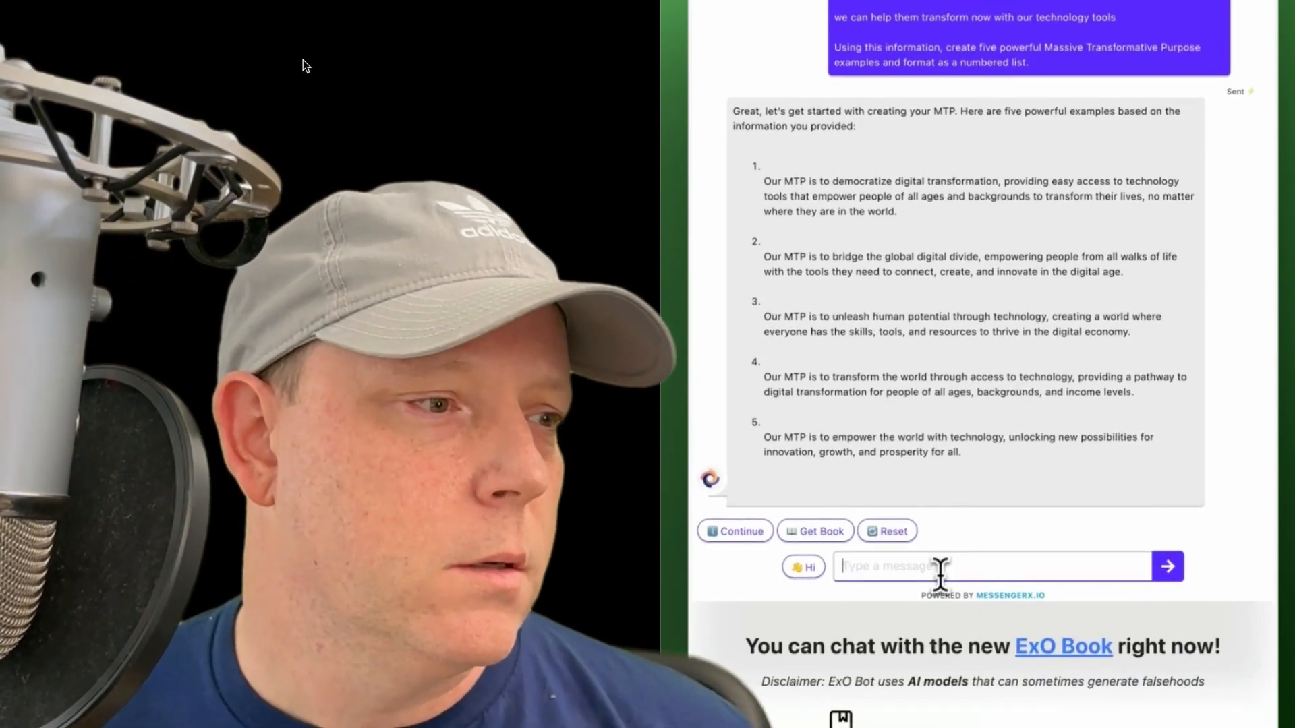
Step: Send 'shorten those five examples to five or six words each'
type("shorten those five examples to")
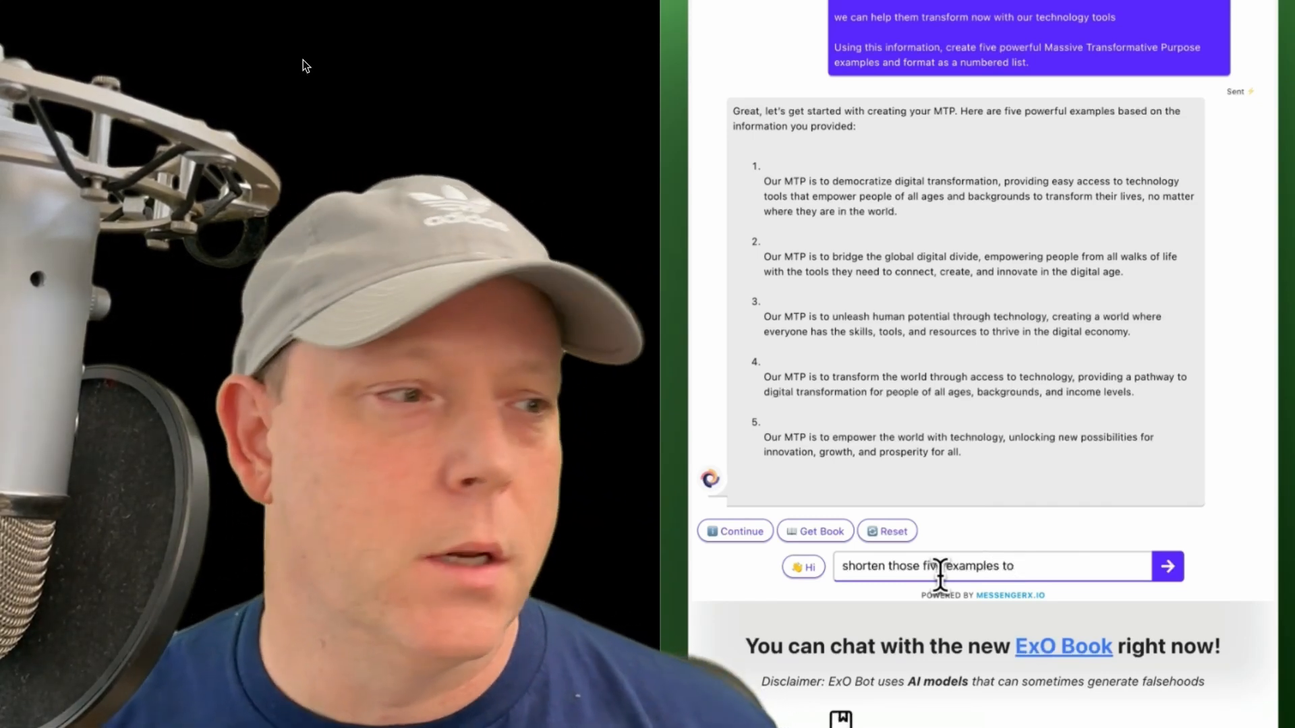
type("five or six words each")
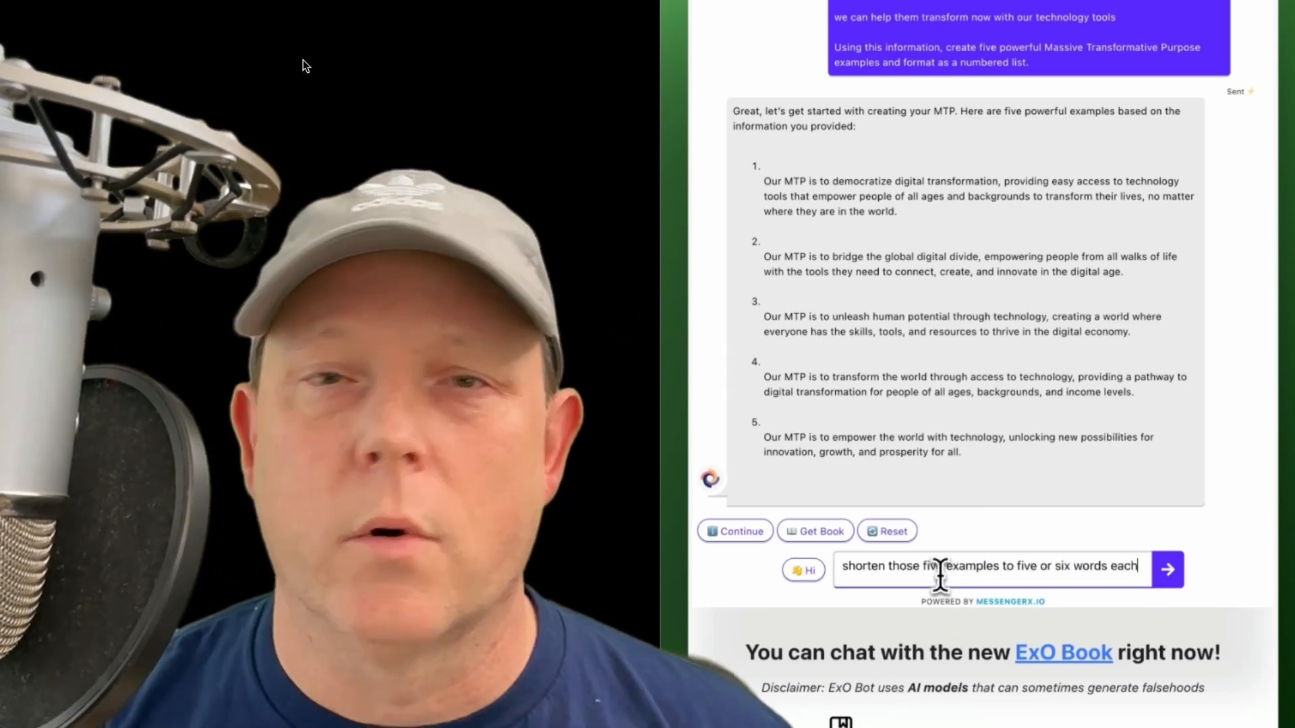
left_click(1167, 569)
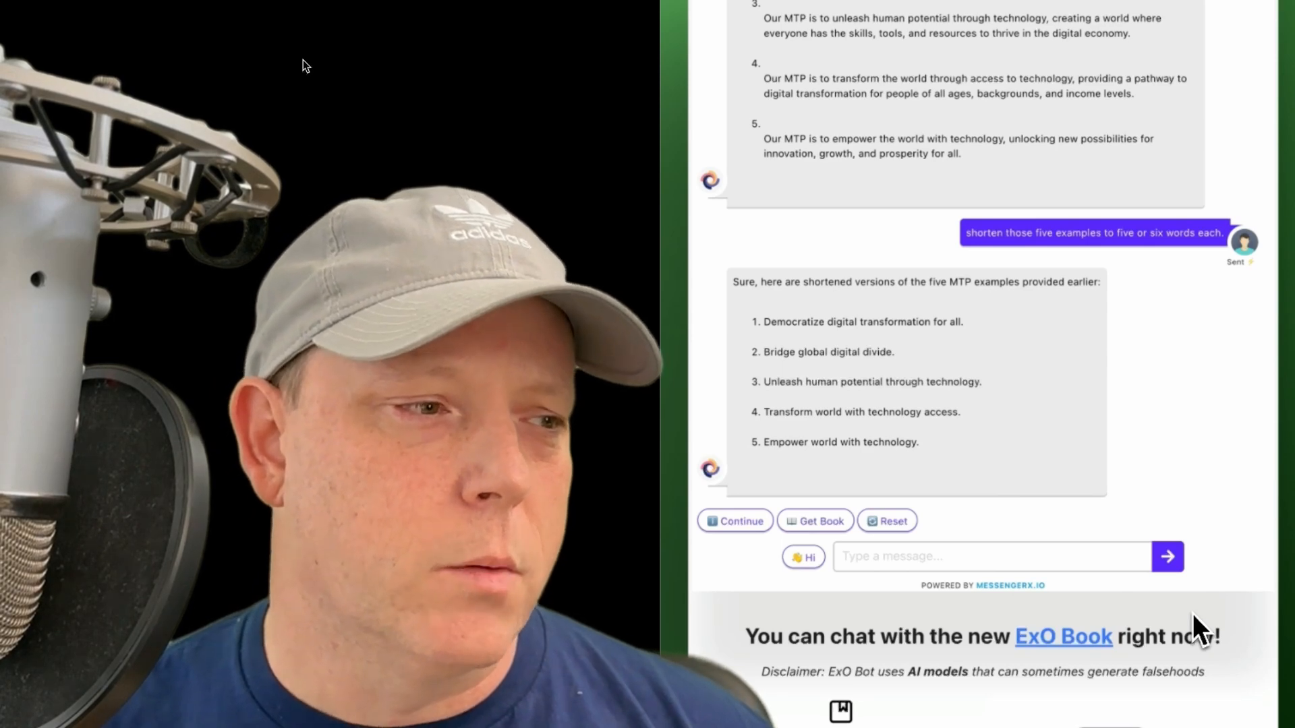
Step: Send 'combine #1 and #5 in the context of #3 and give 3 new MTPs'
type("combine #1 and")
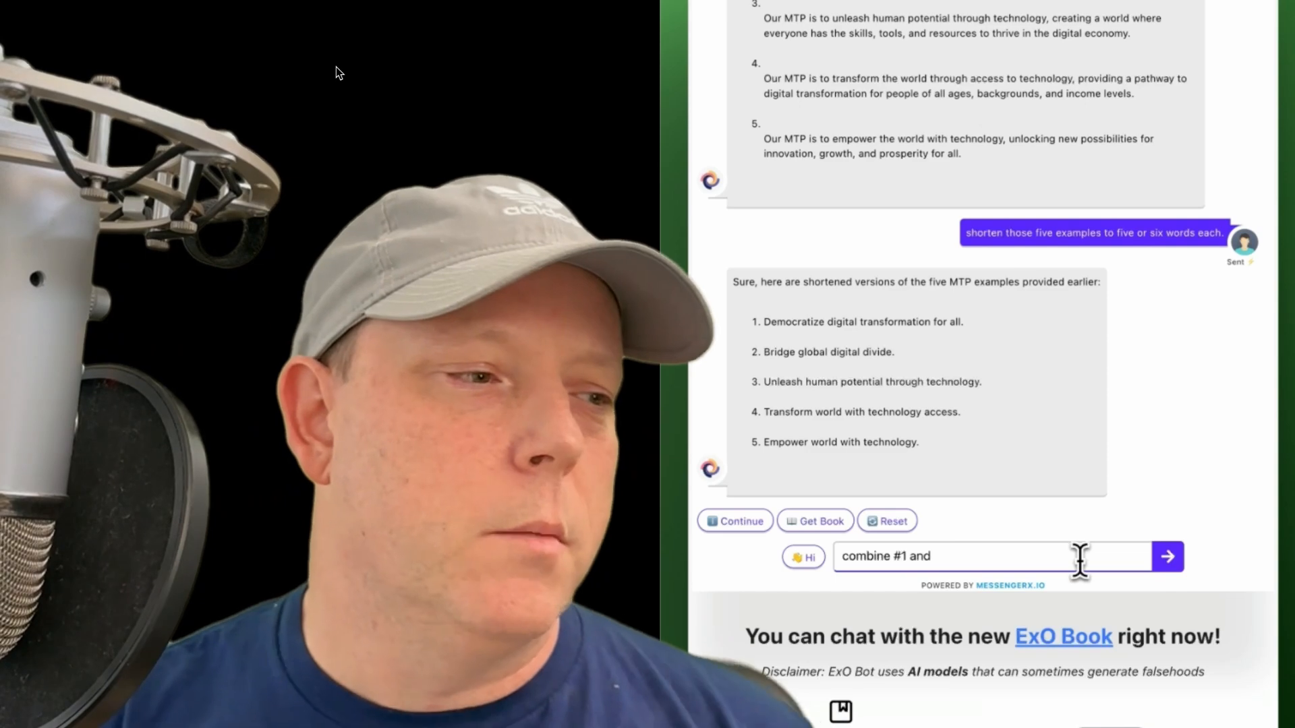
type("#5")
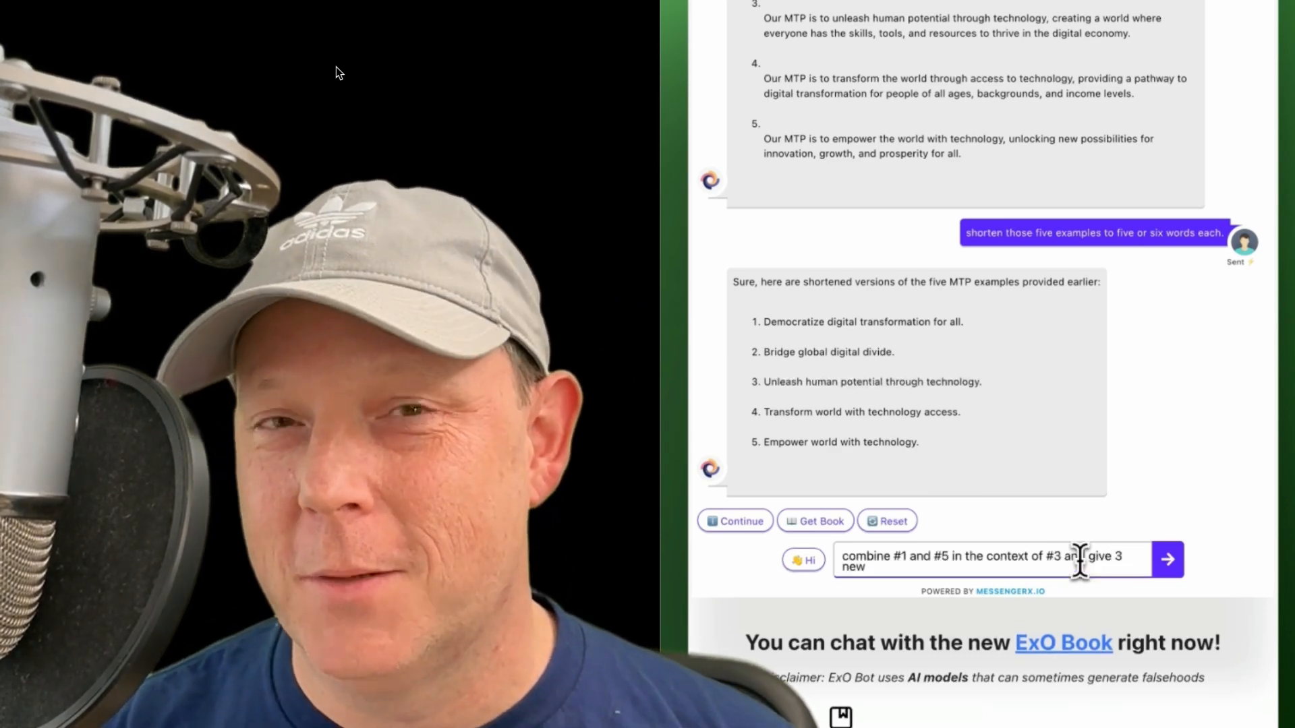
type("eamp")
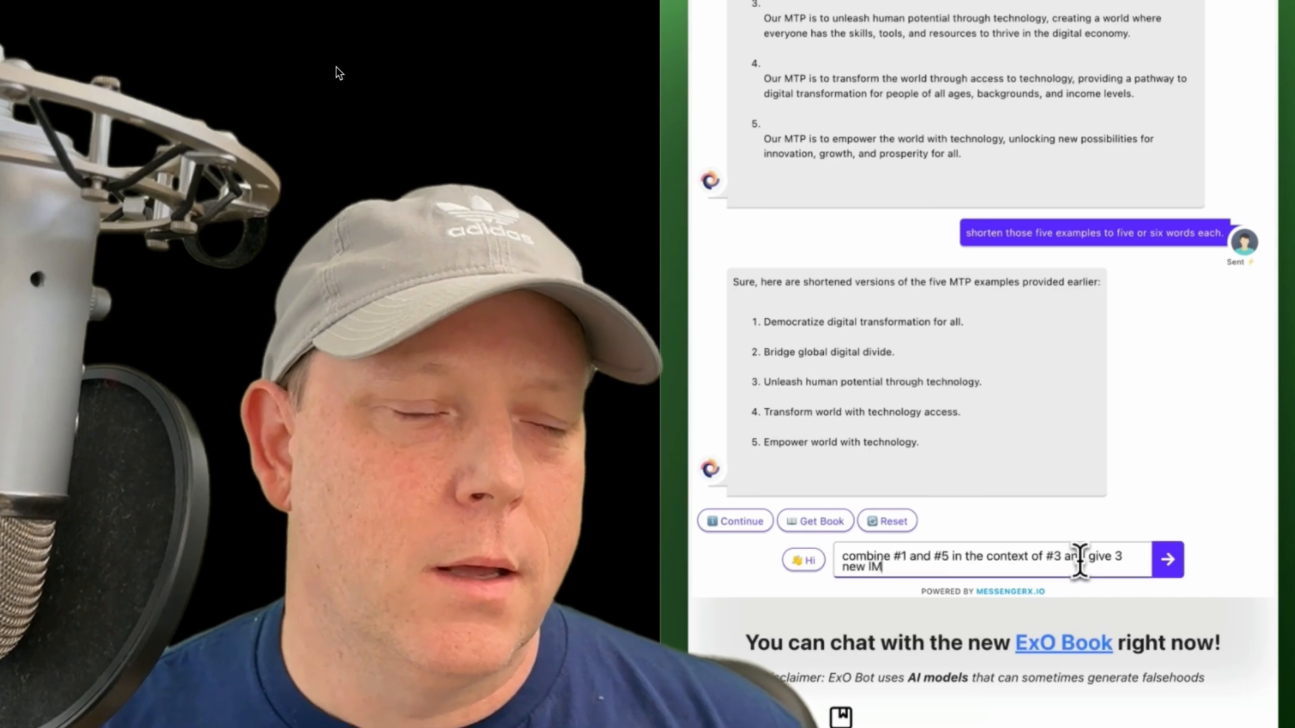
type("MTPs")
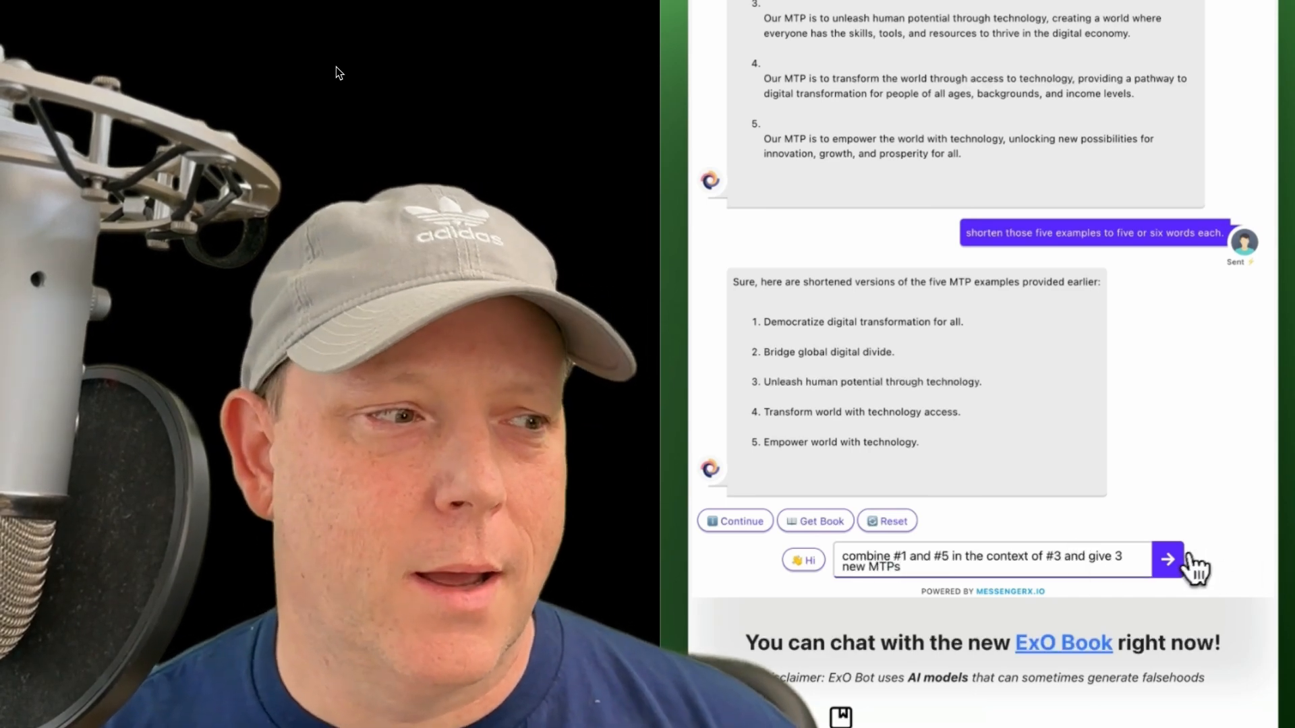
left_click(1167, 559)
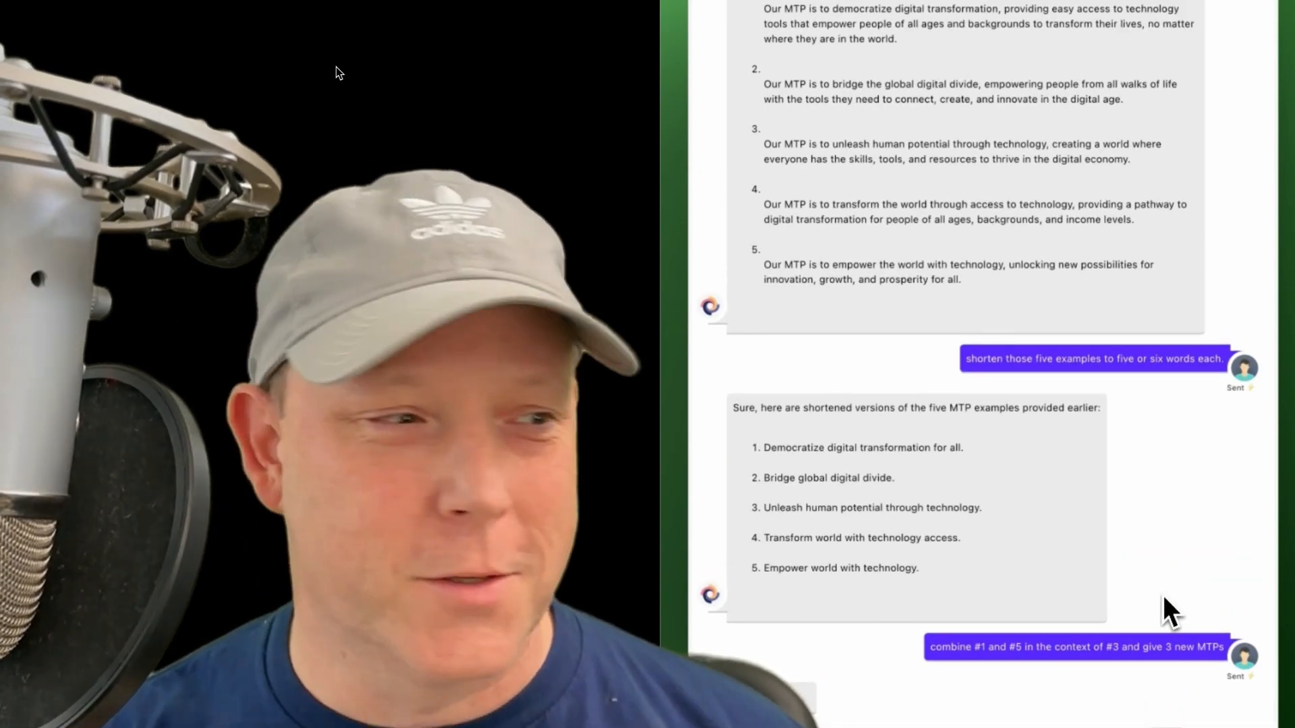
scroll("down", 3)
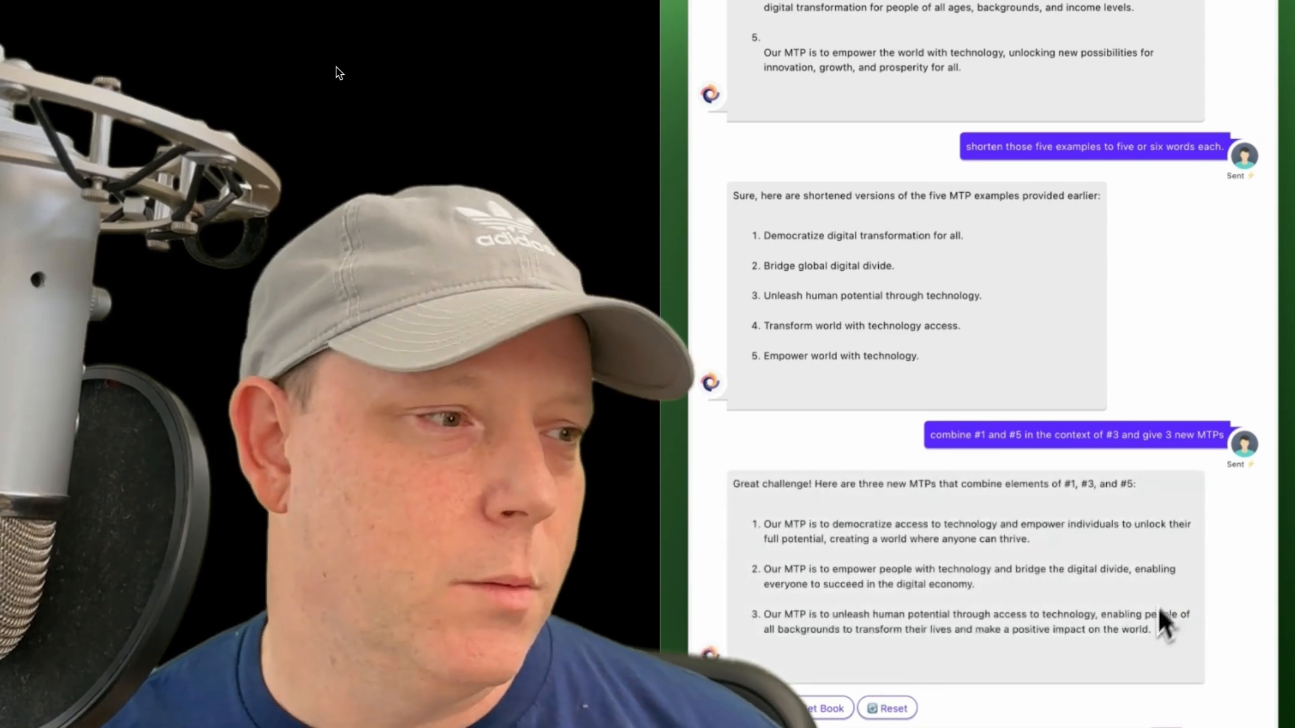
Step: Scroll down to read the three combined MTPs before asking to shorten them
scroll("down", 3)
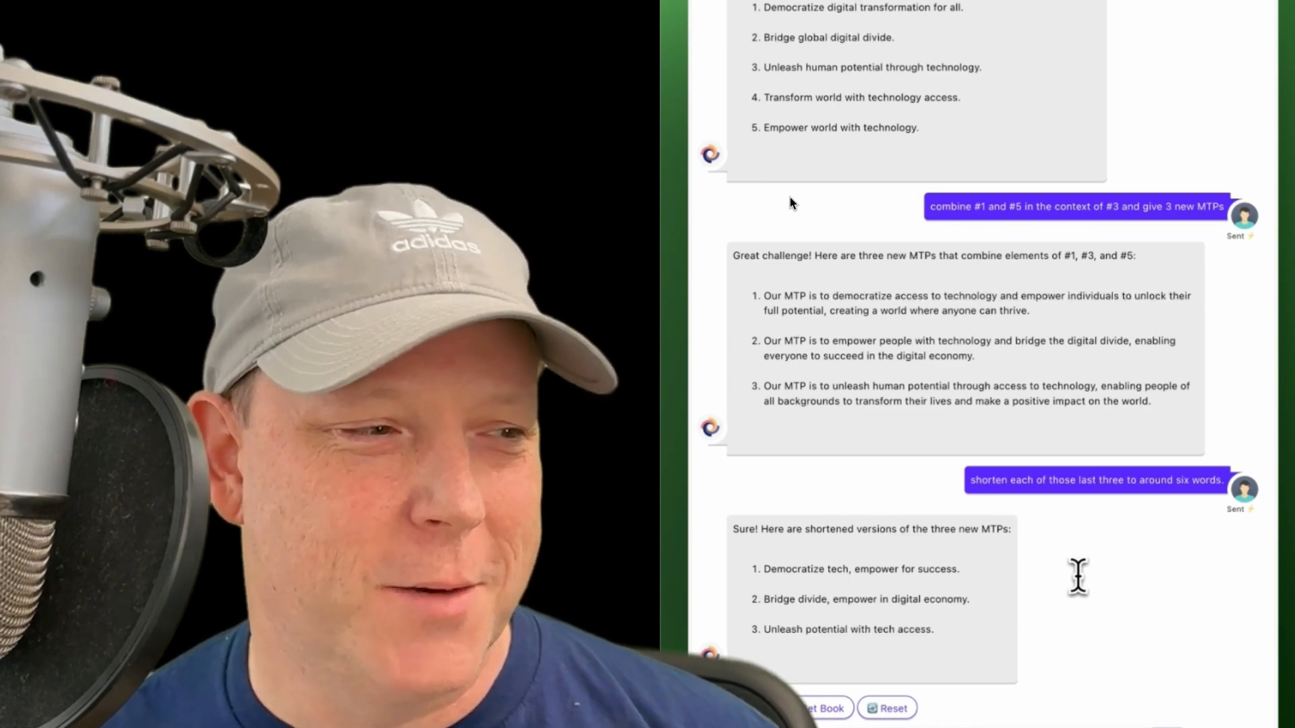
Step: Write an MTP DRAFT message quoting 'empower people with technology and bridge the digital divide'
scroll("down", 3)
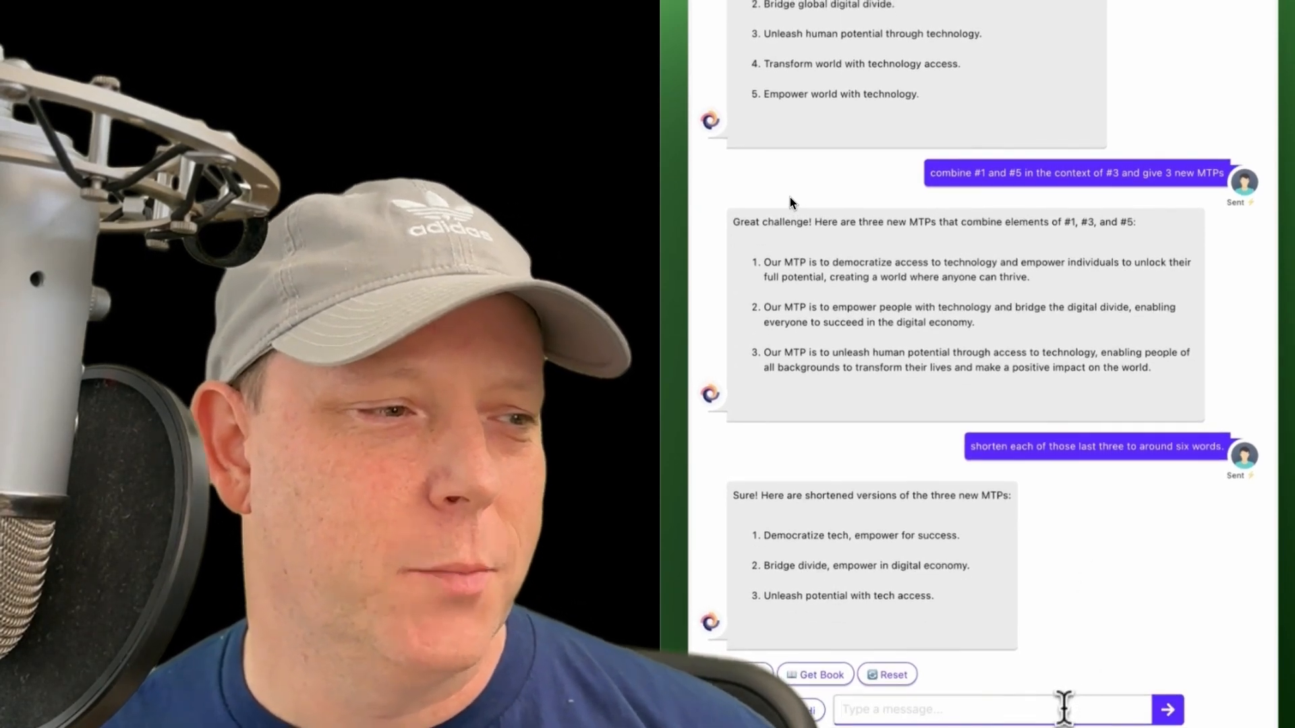
mouse_move(1074, 656)
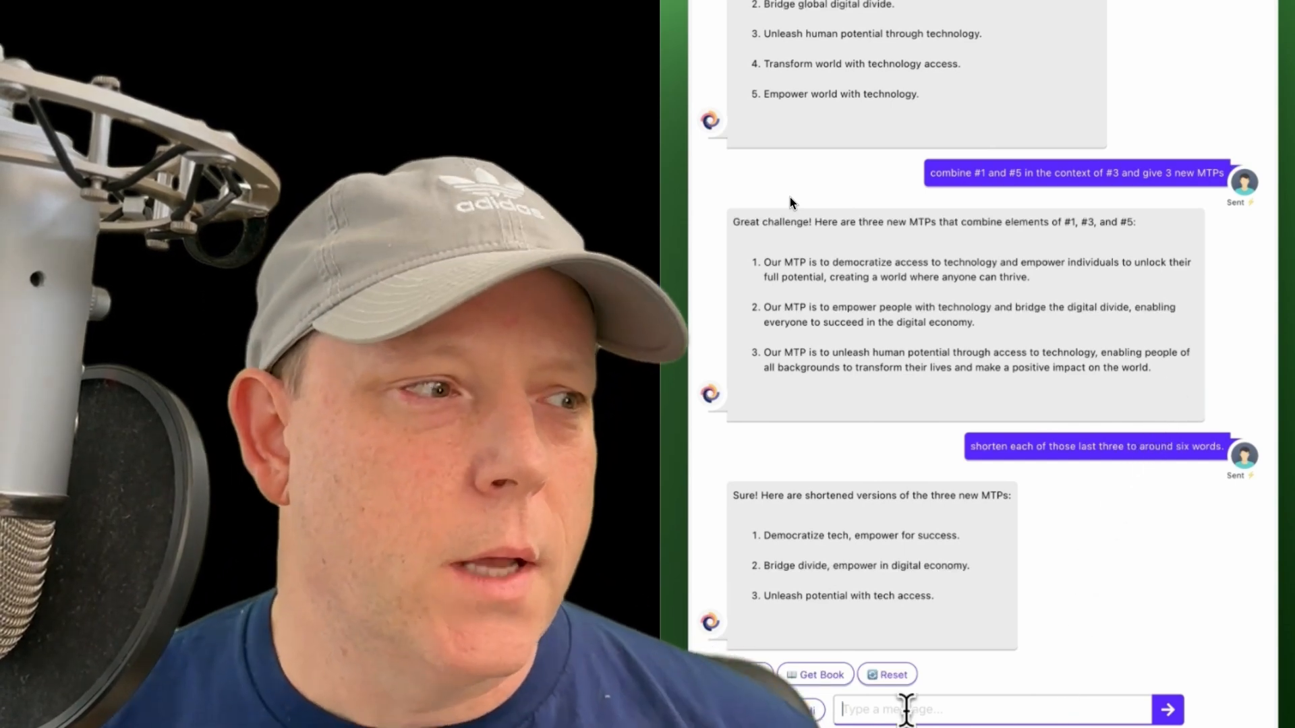
type("MTP")
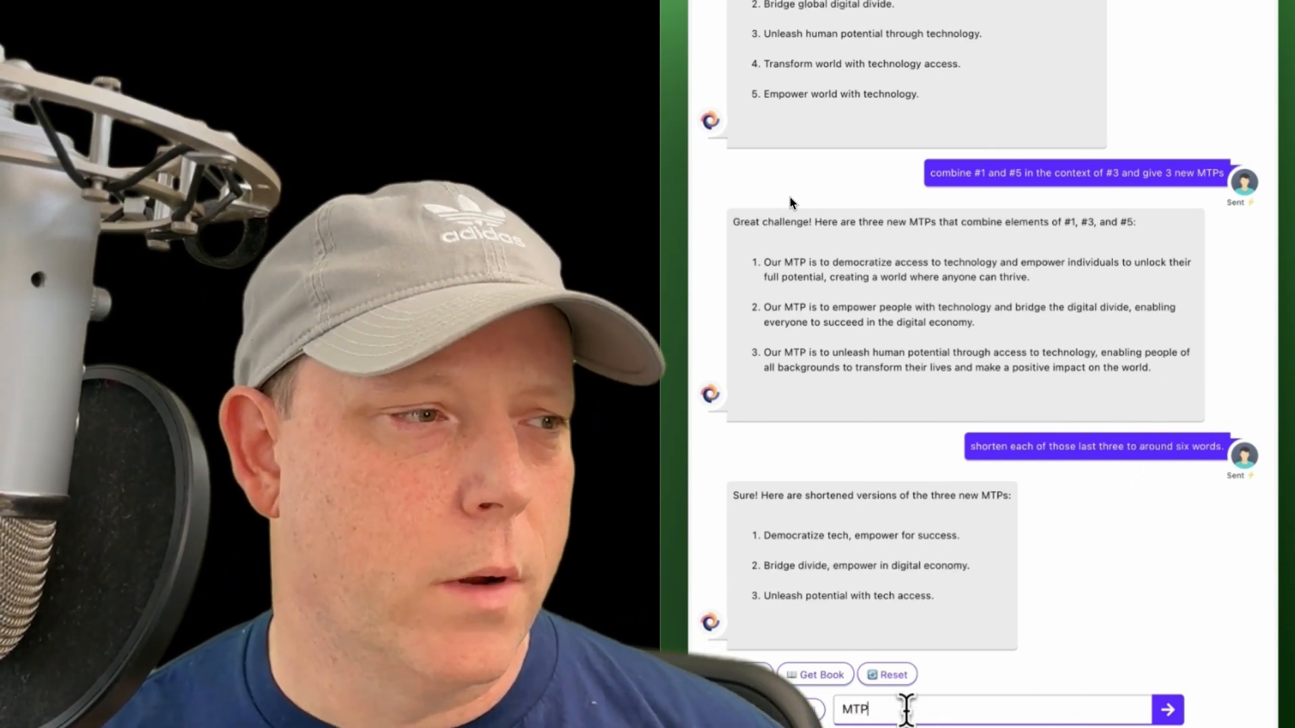
type("DRAFT:")
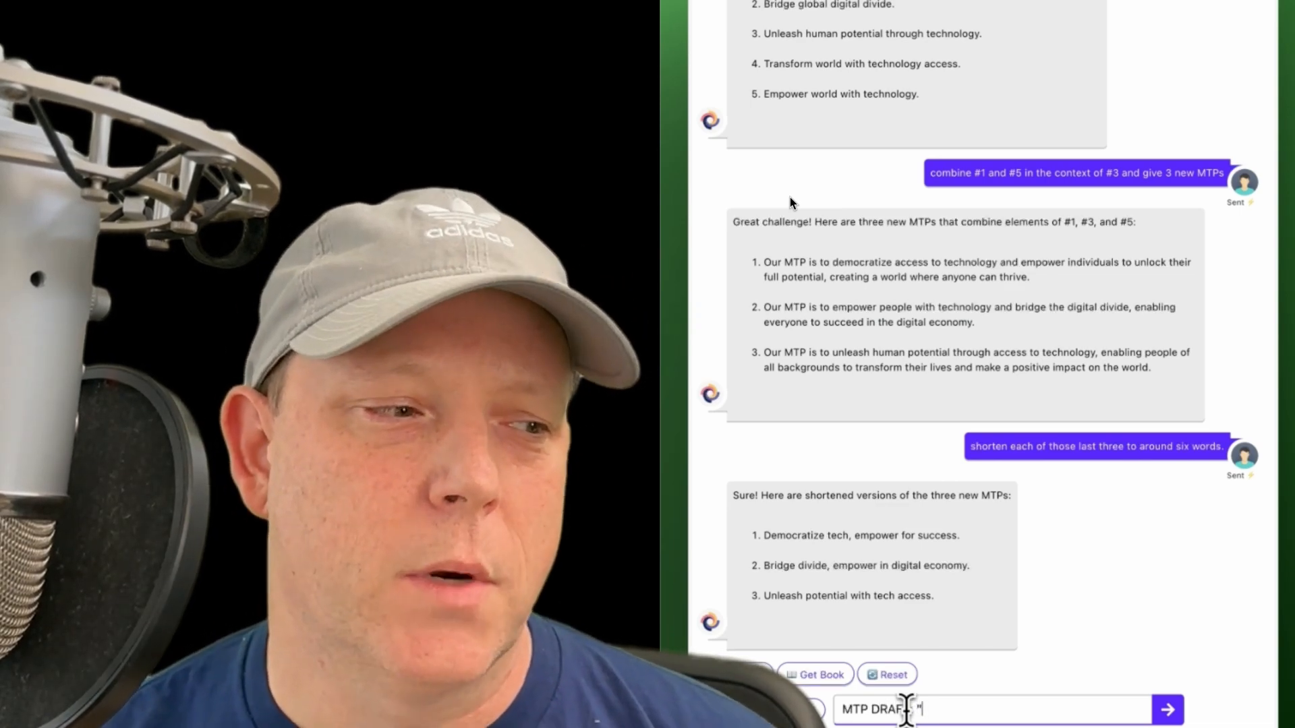
type("\"Our MTP is to empower people with technology and bridge the digital divide, enabling everyone to succeed in the digital economy.\"")
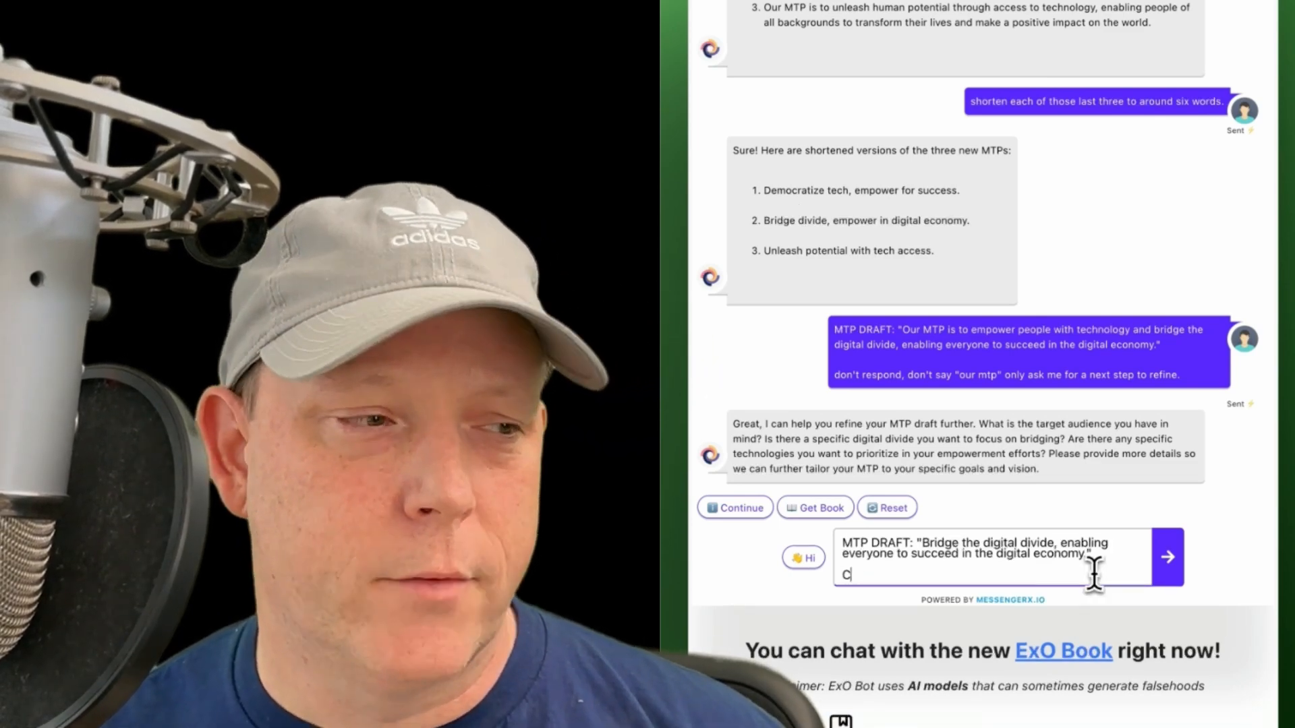
Step: Send 'Create a shorter version of the MTP DRAFT that is five or six words.'
type("reate a shorter version of the MTP DRAFT")
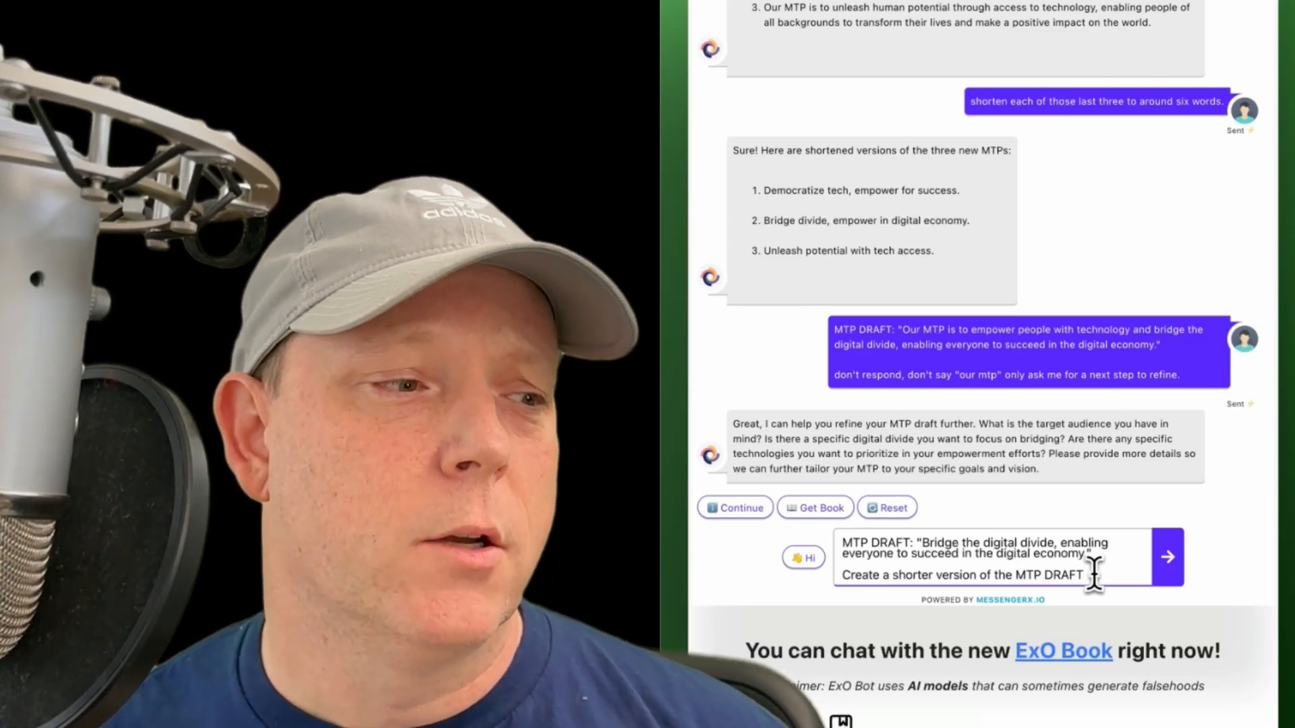
type("that is")
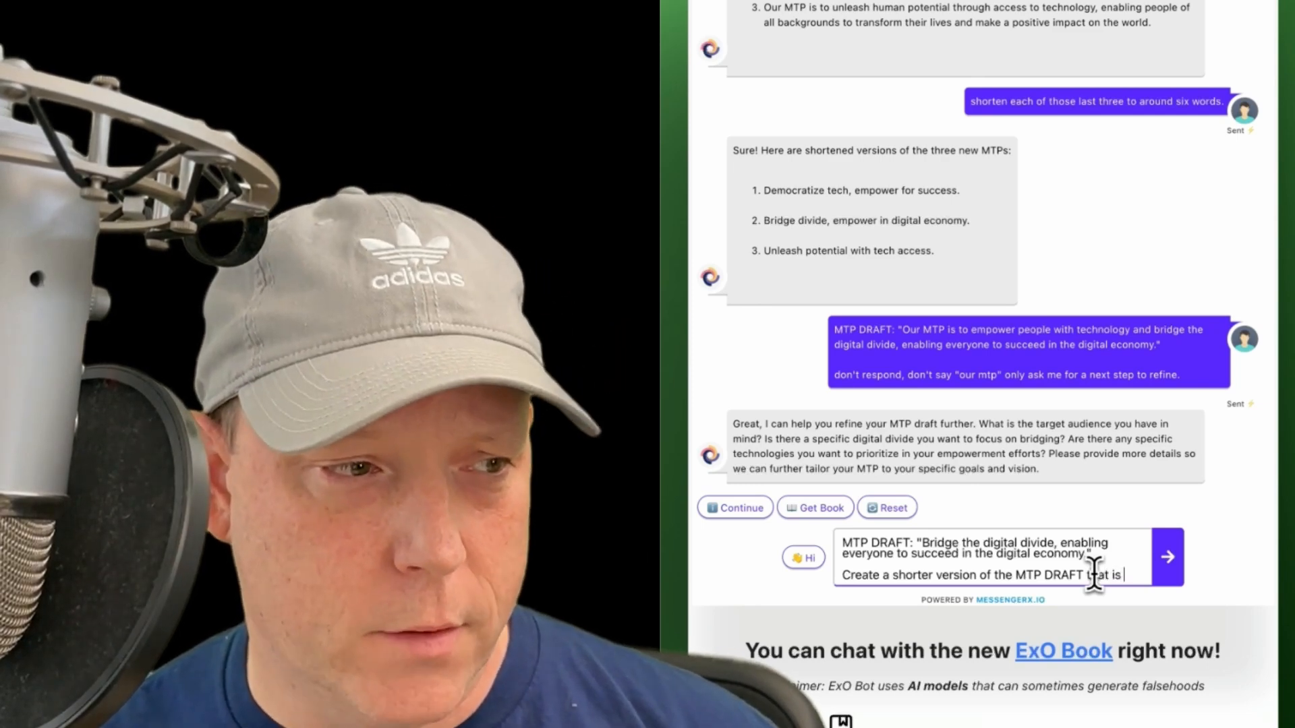
type("five or six w")
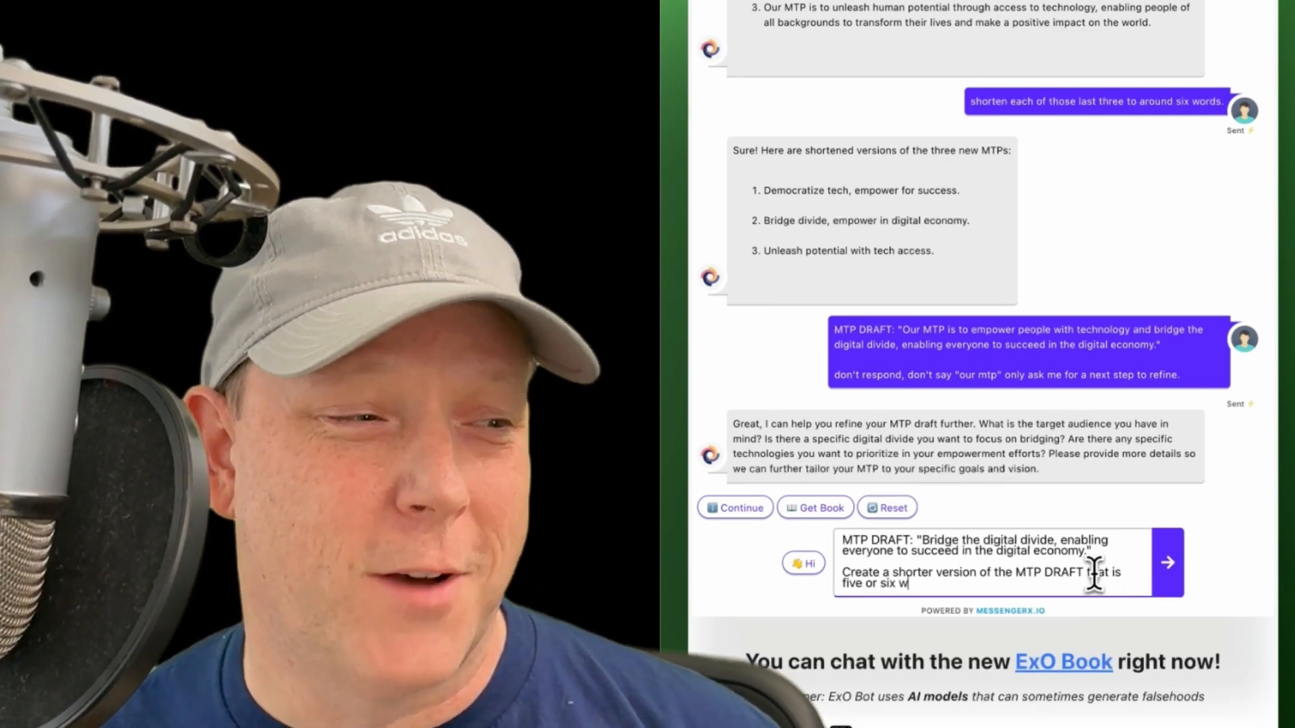
type("ords.")
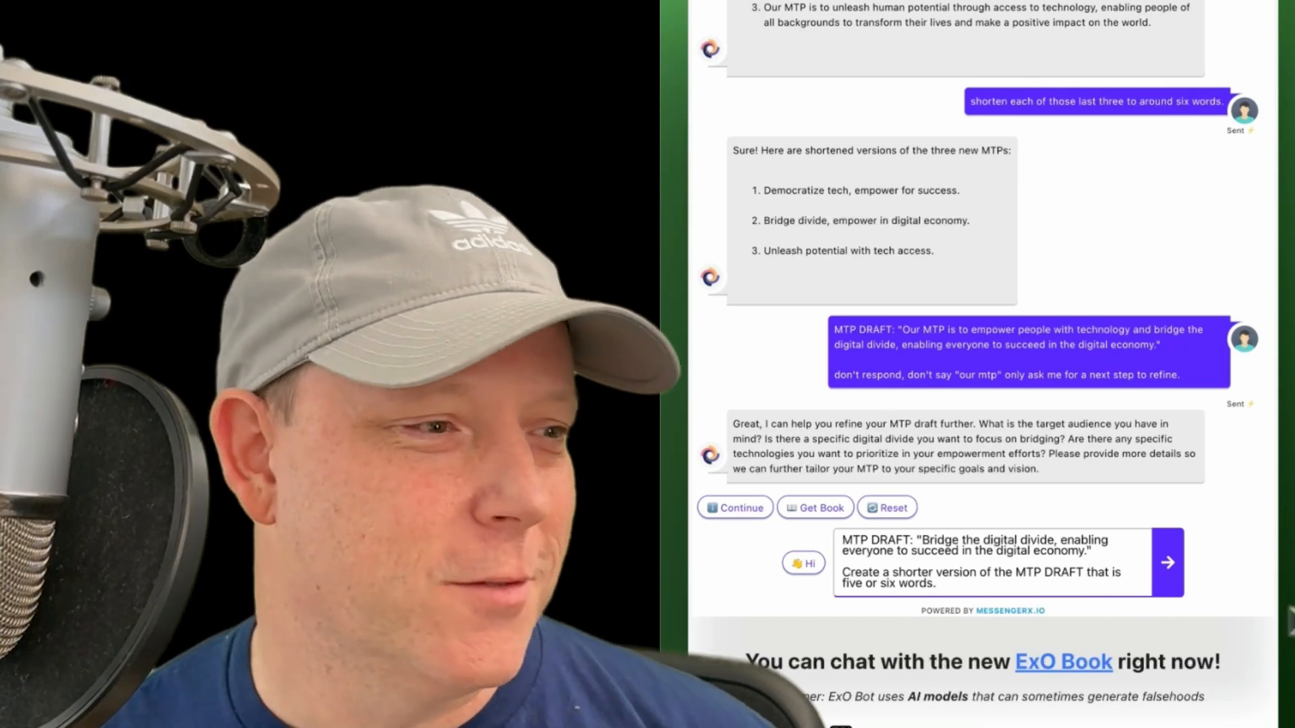
left_click(1166, 563)
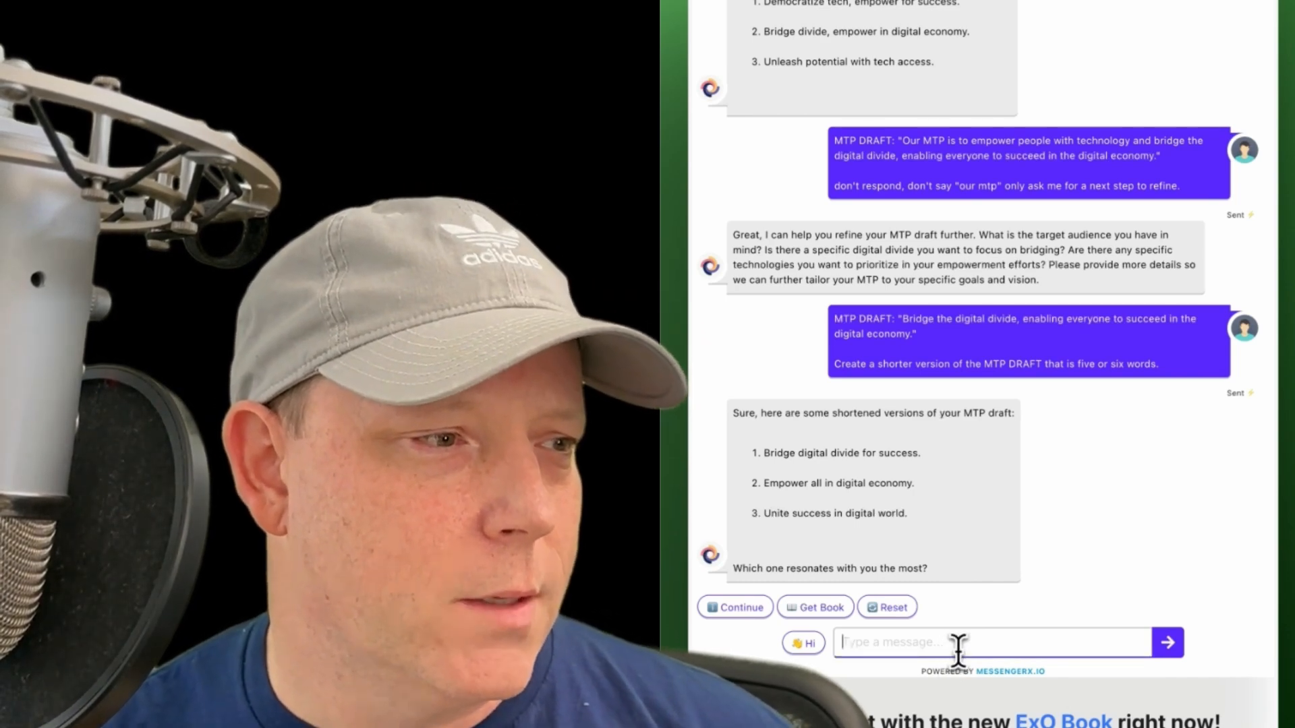
Step: Send the request '#1 and #2, combine those in 5 or 6 words' to the bot
type("#1 and #2, combine those in")
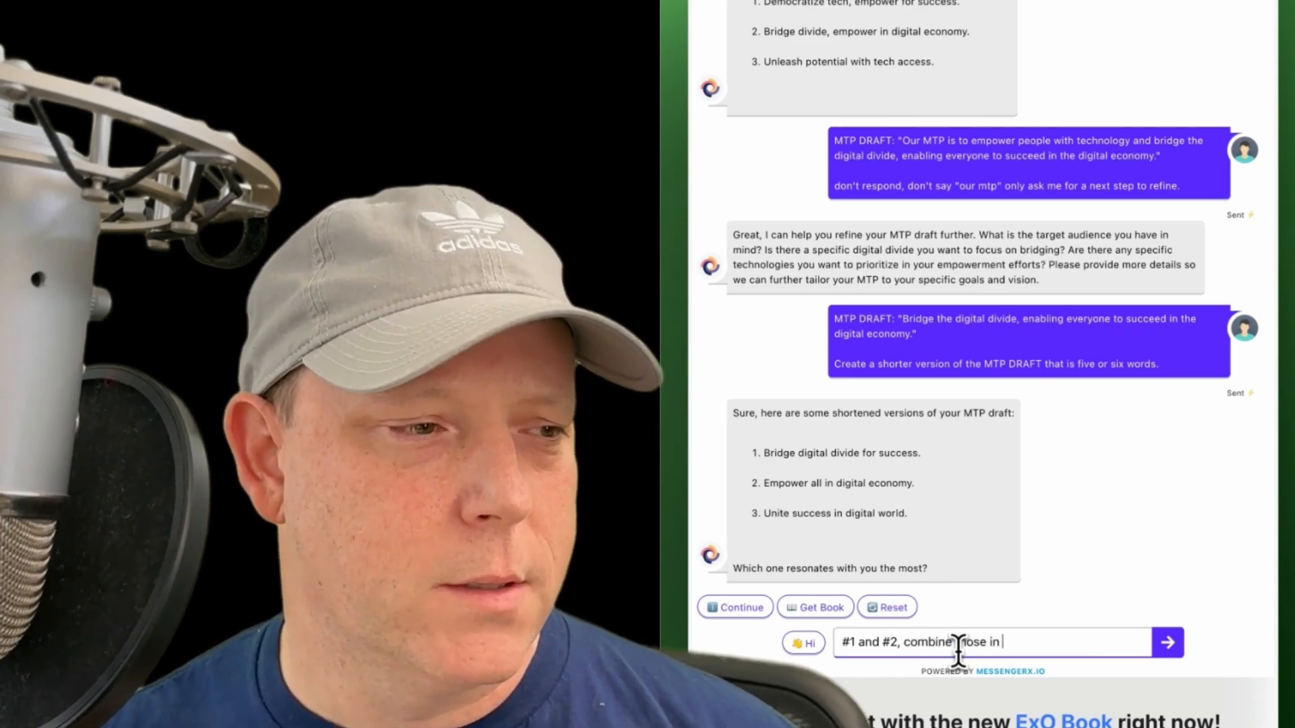
type("fi")
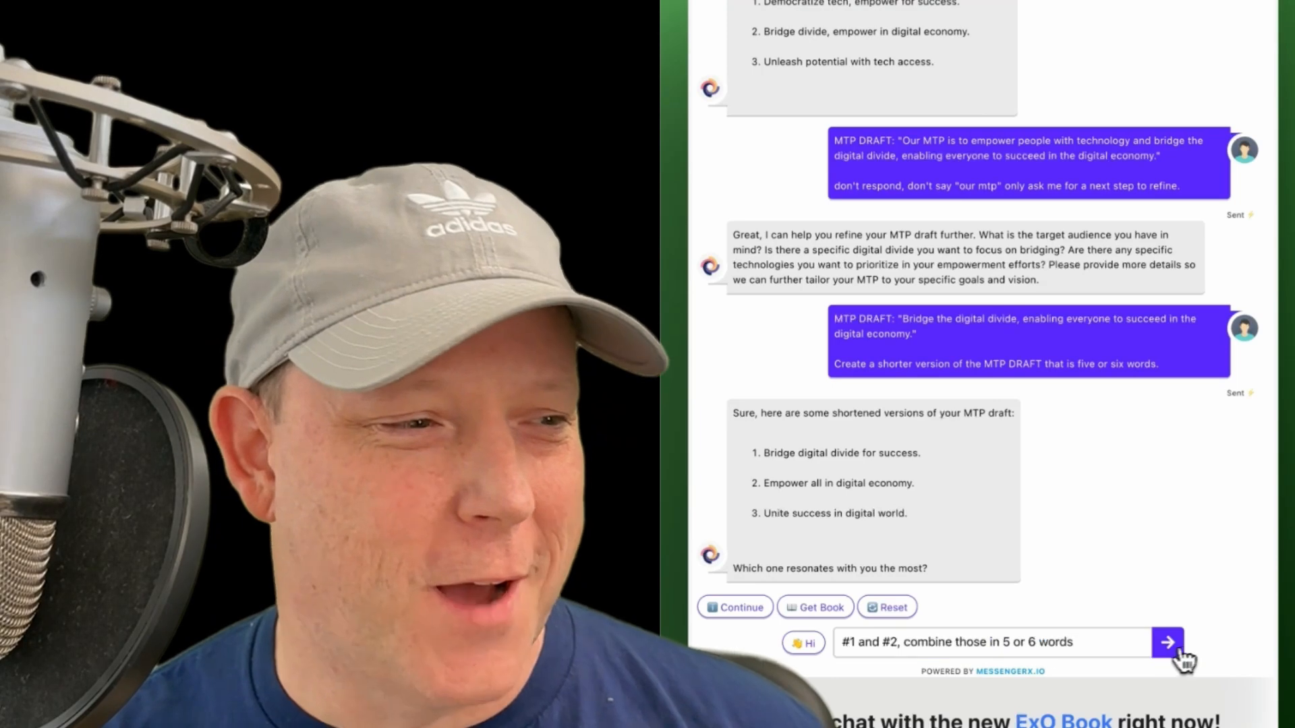
left_click(1167, 643)
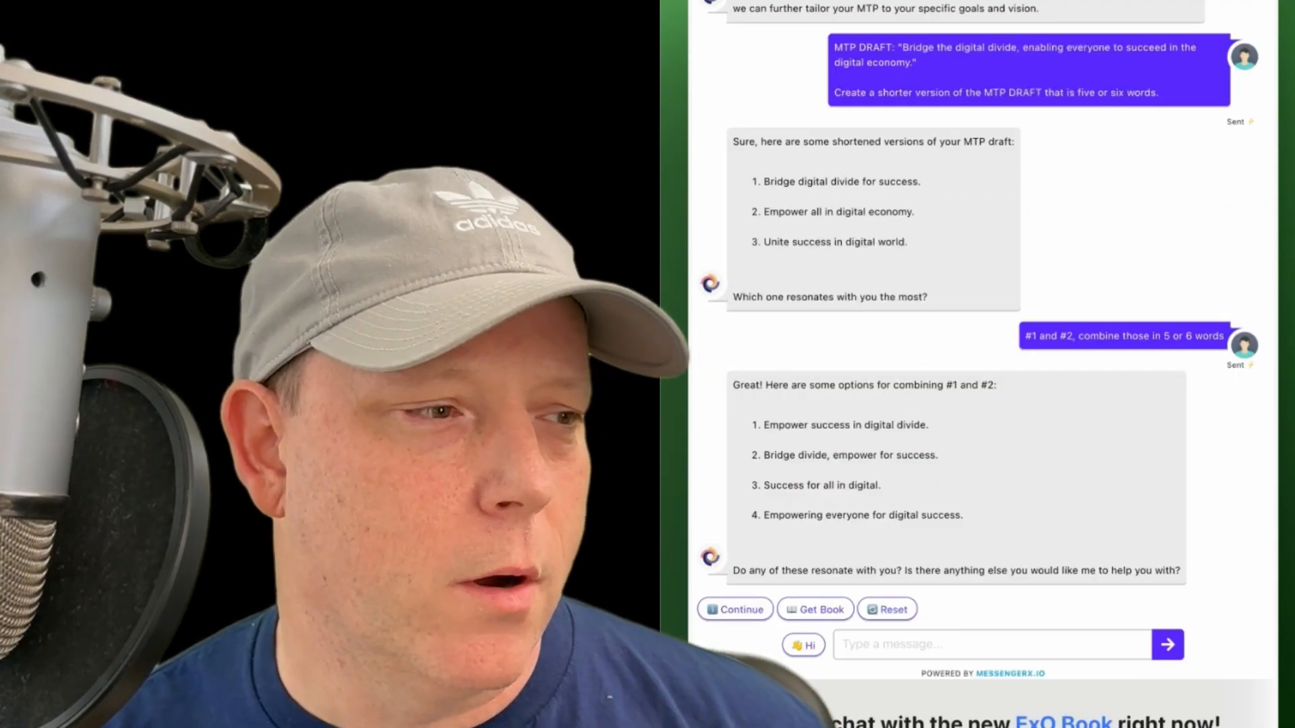
Step: Write the context: empower one billion people to drive successful digital transformation the Exponential Organizations way
left_click(975, 644)
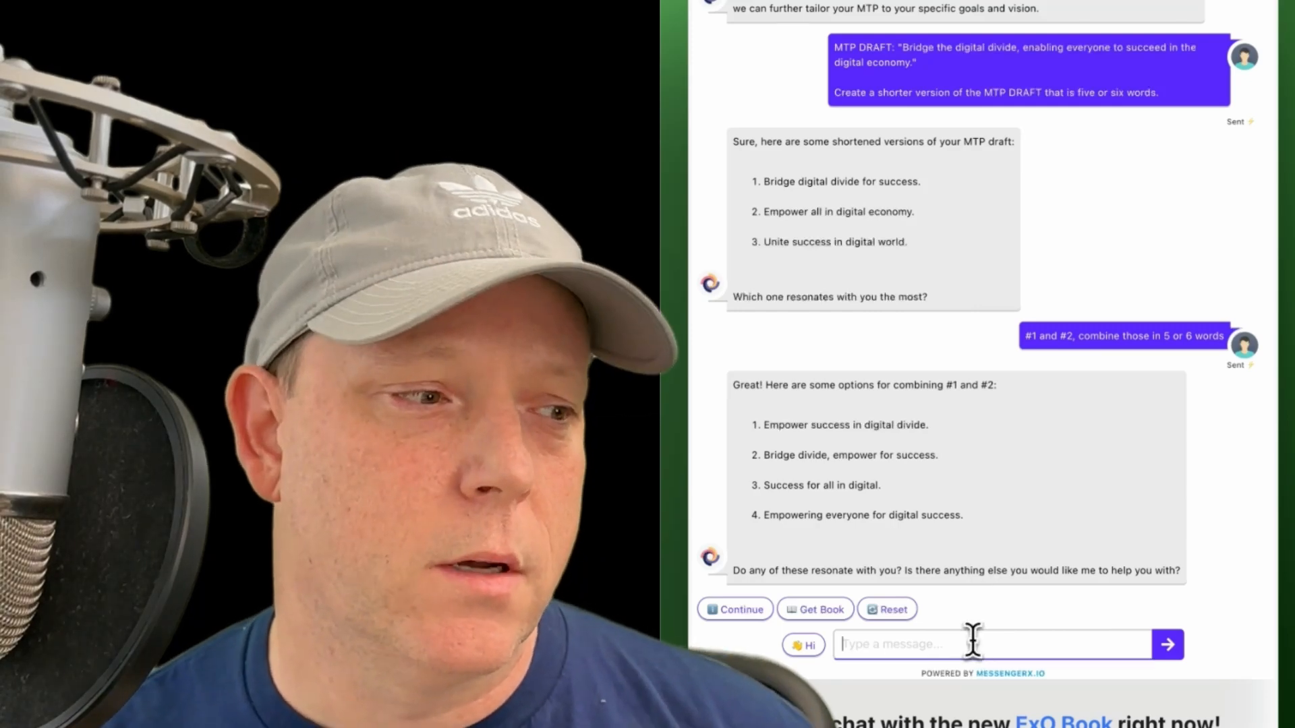
type("lets get specific, we want to emplower one billion people to drive successful dig")
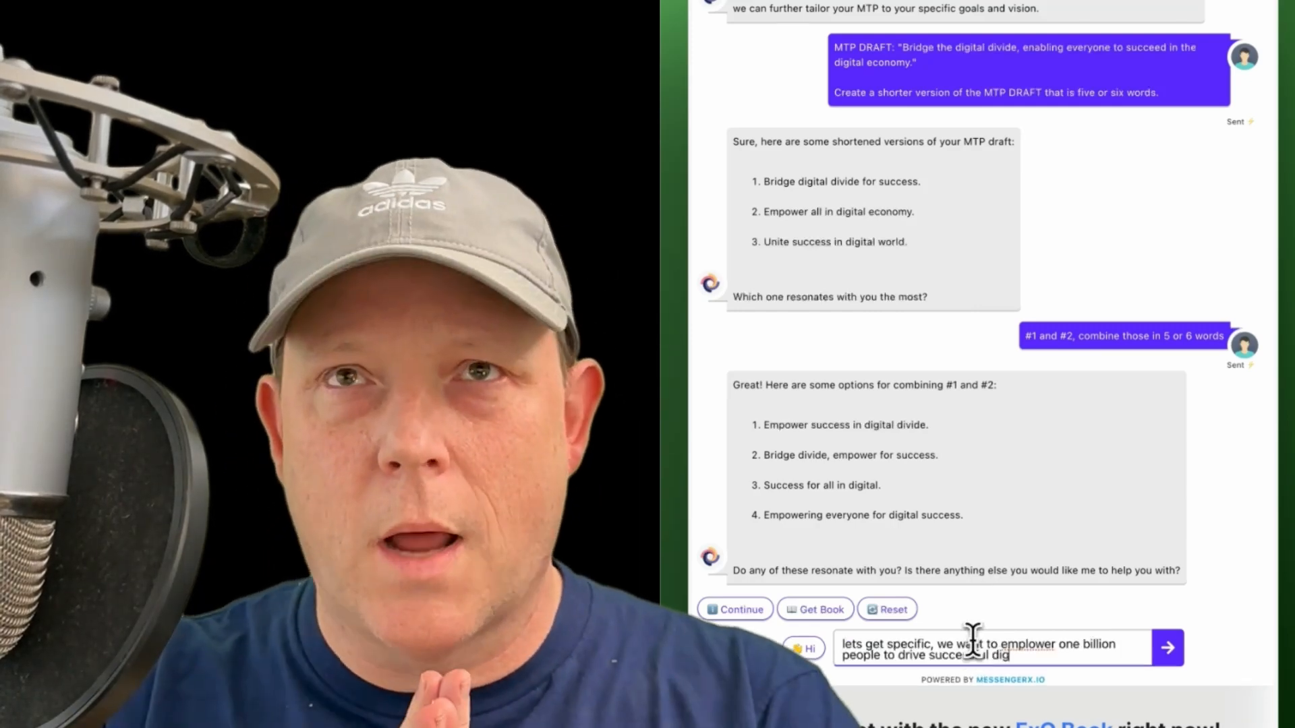
type("digital transformation")
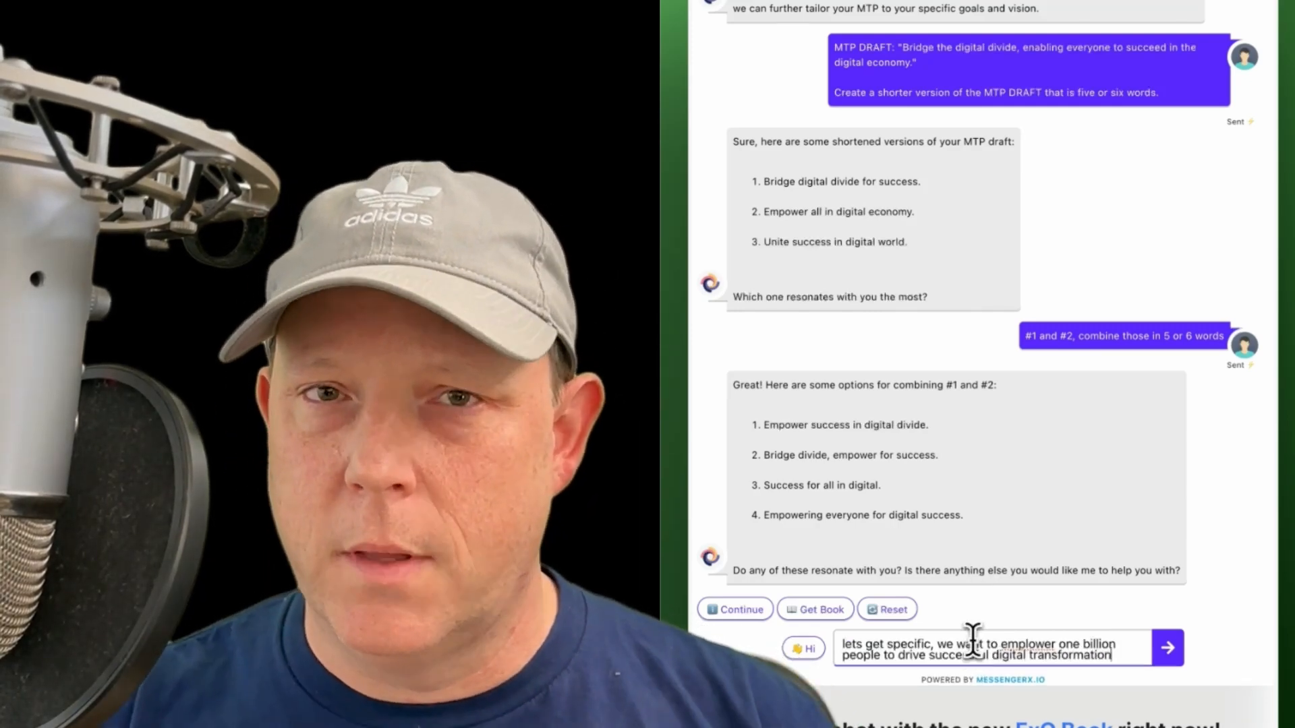
type("the Ex")
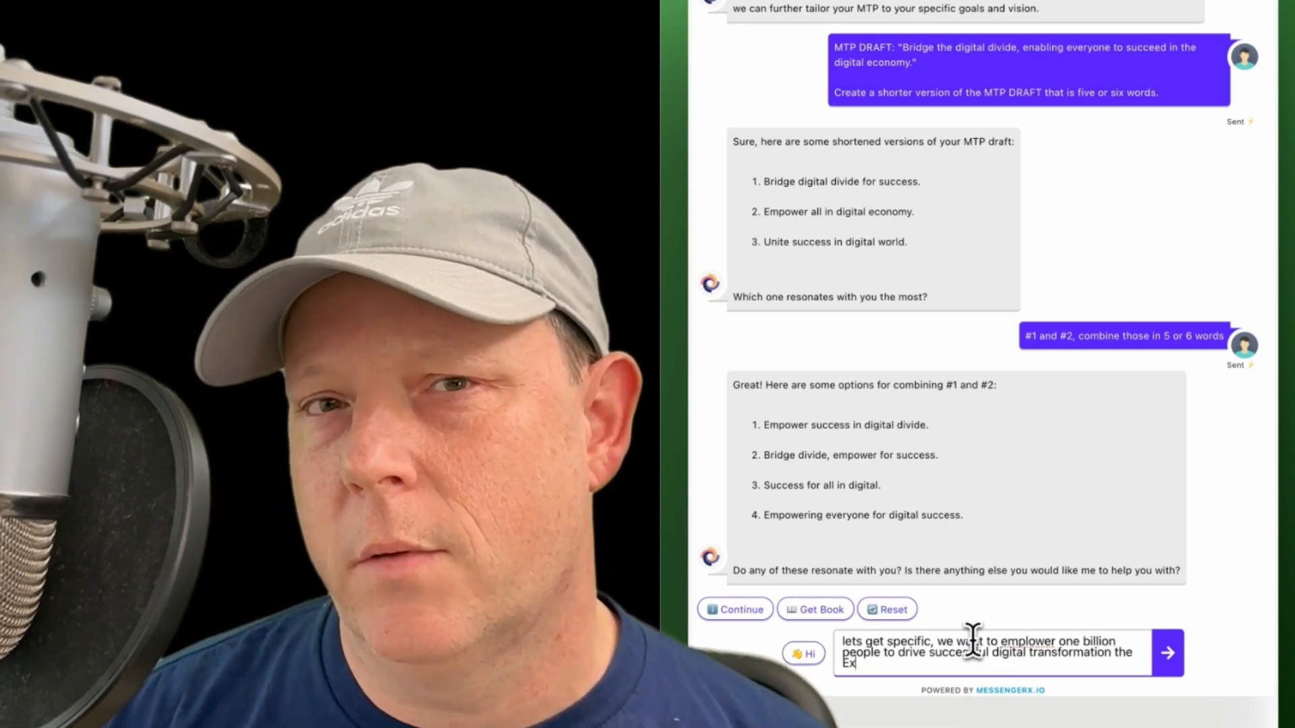
type("ponenti")
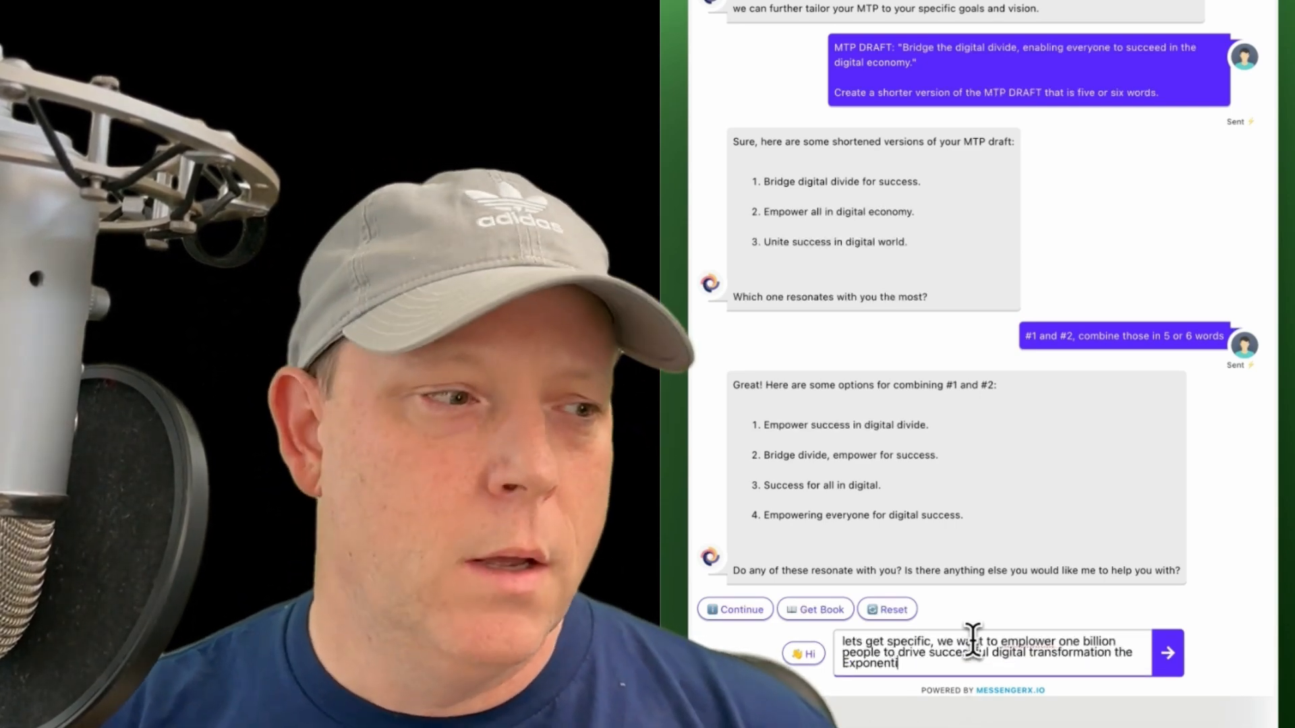
type("al Organzi")
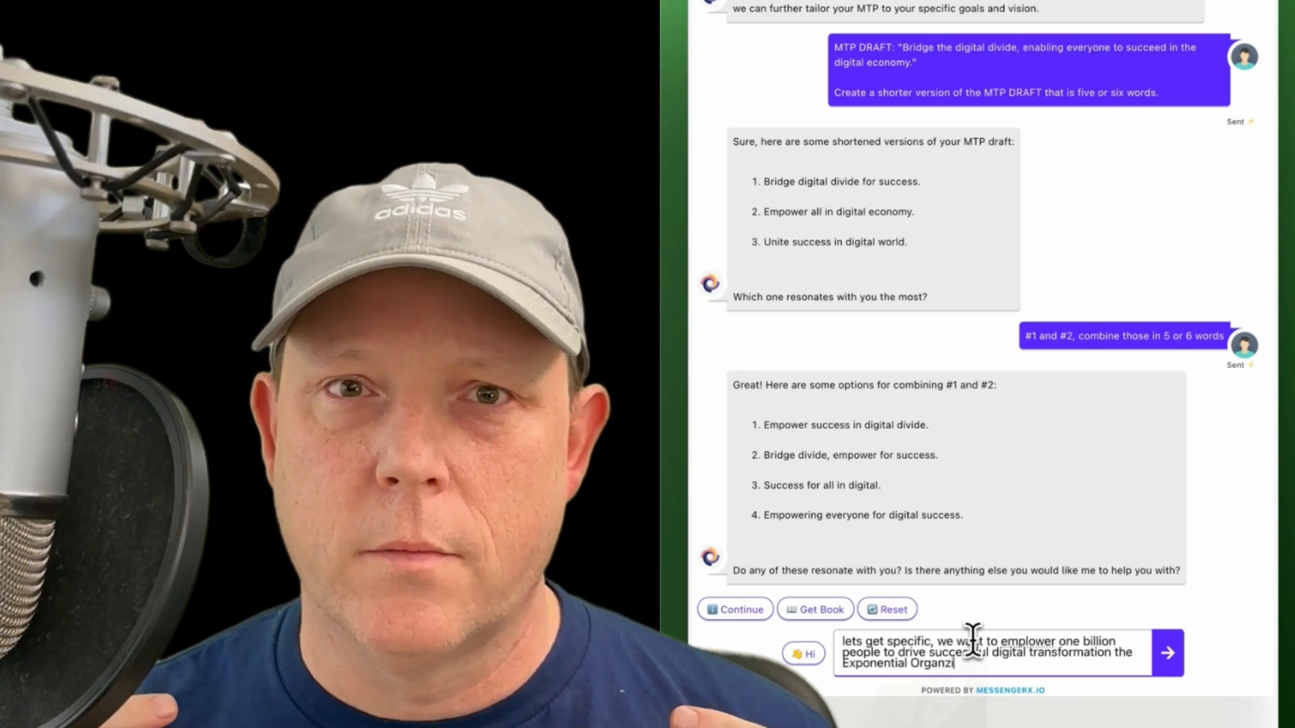
type("ations way.")
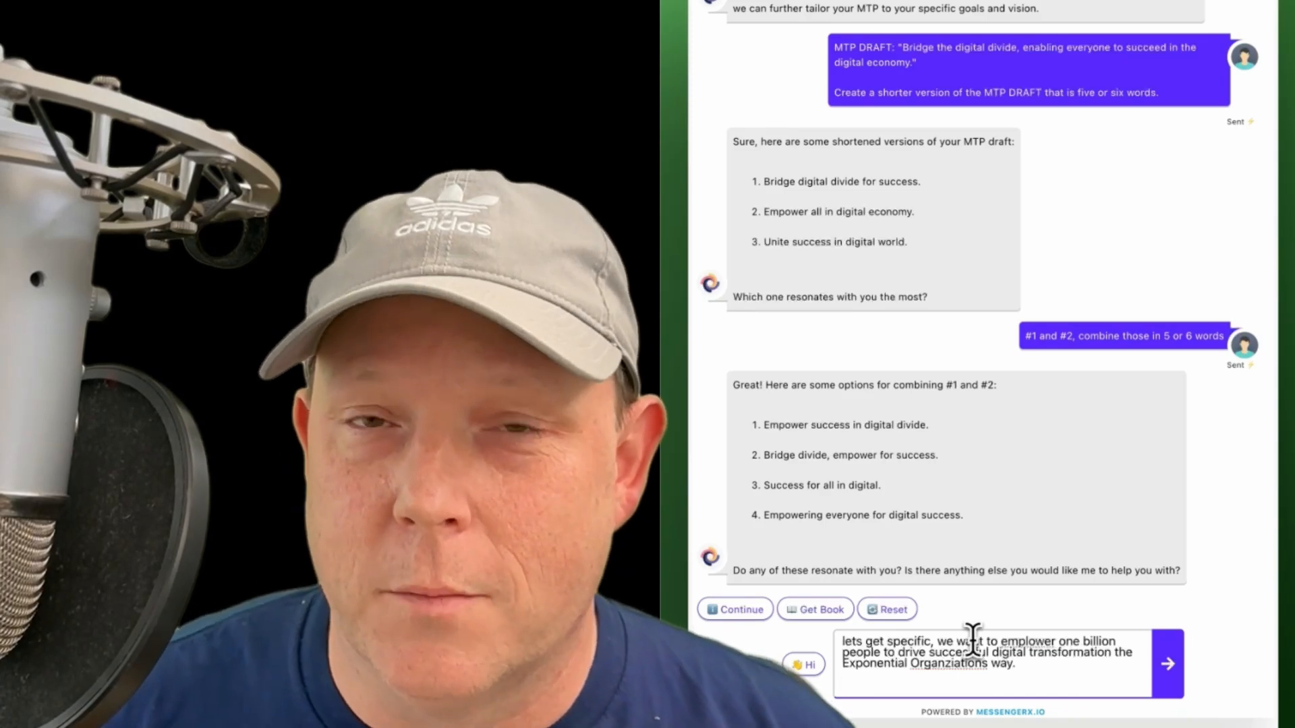
Step: Ask the bot to use the last answers as guidance and create 3 possible MTPs, then send
type("use those last")
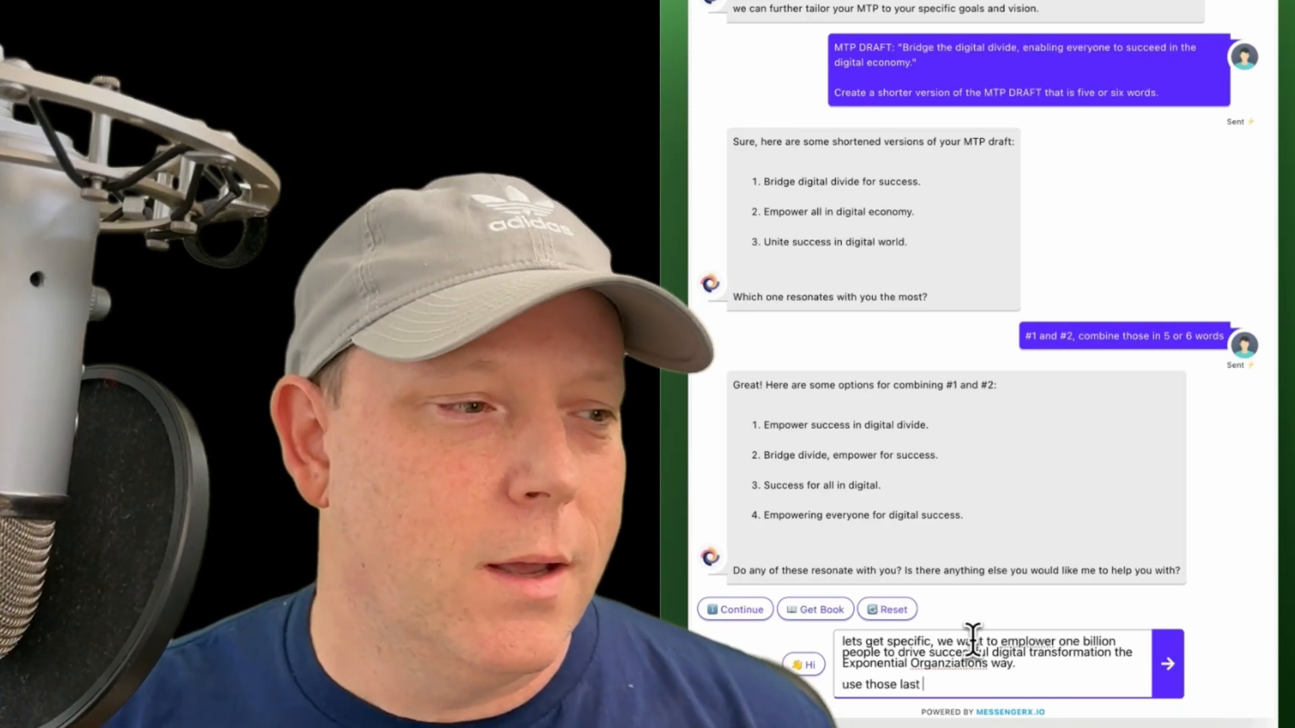
type("for answers for guidance and this message for additional context.")
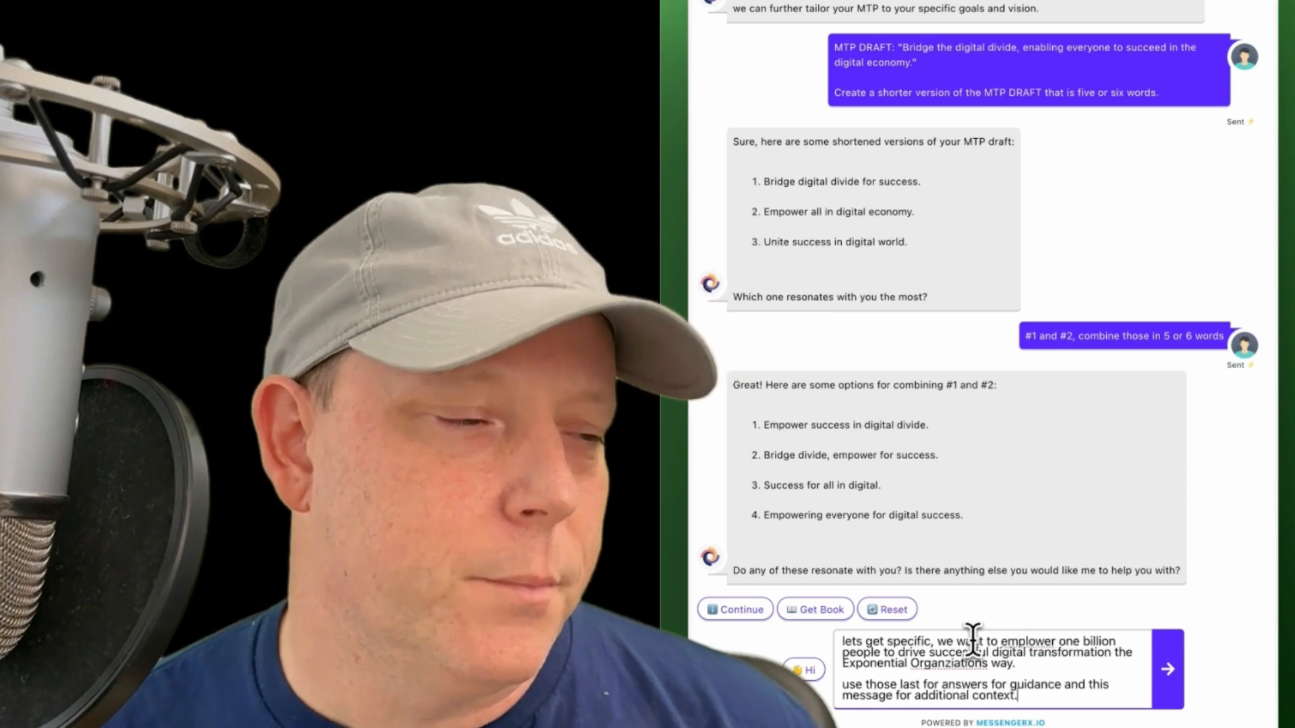
type("Create 3")
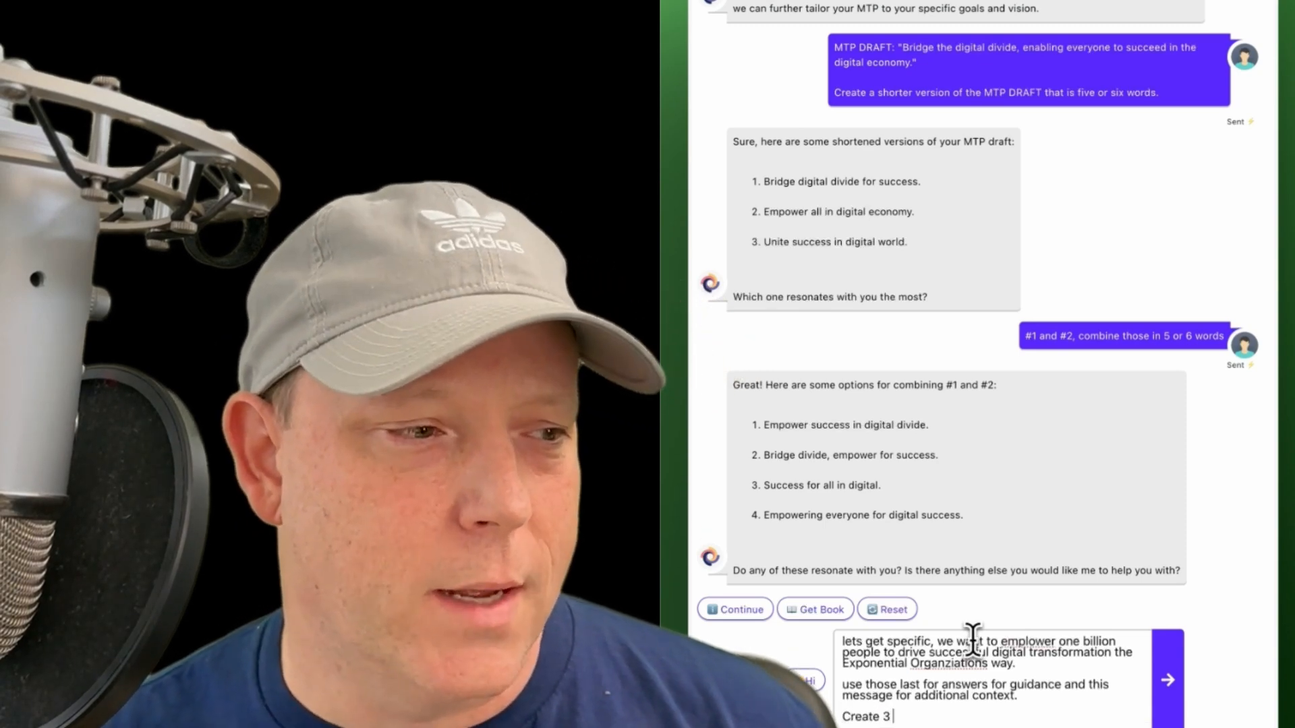
type("possible MTPs.")
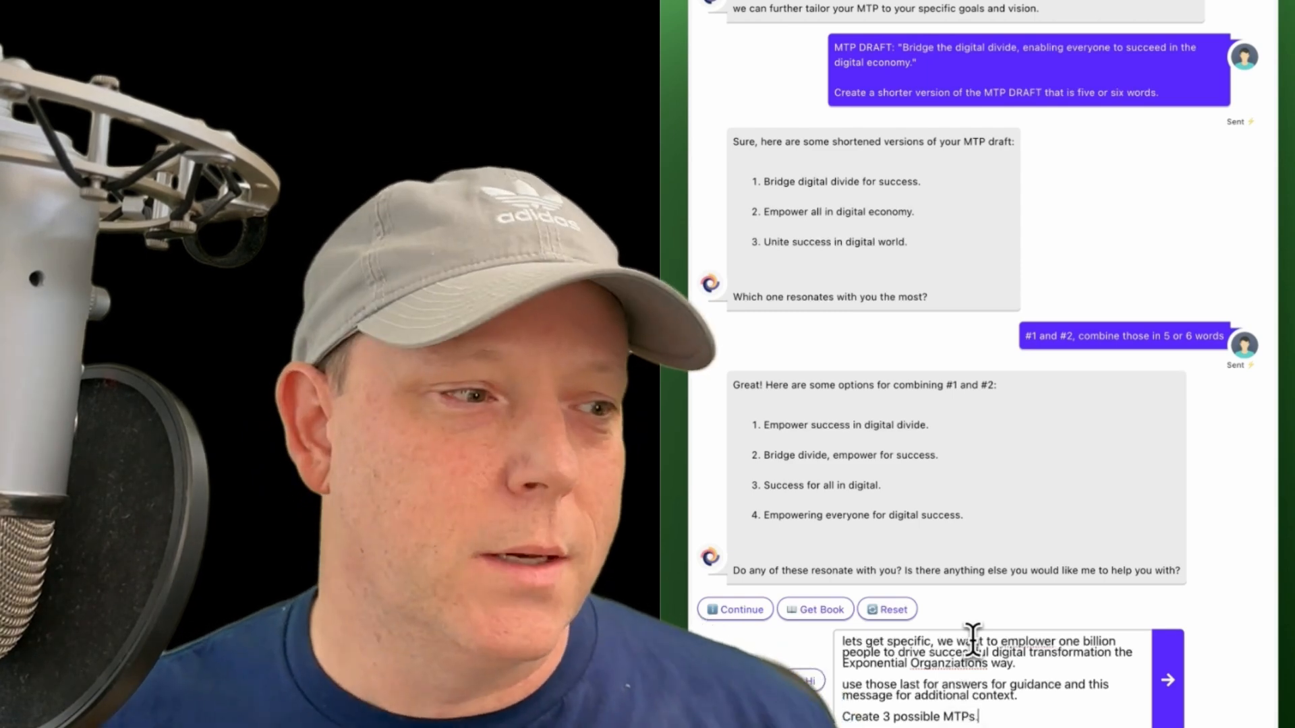
type("Do not say \"ou")
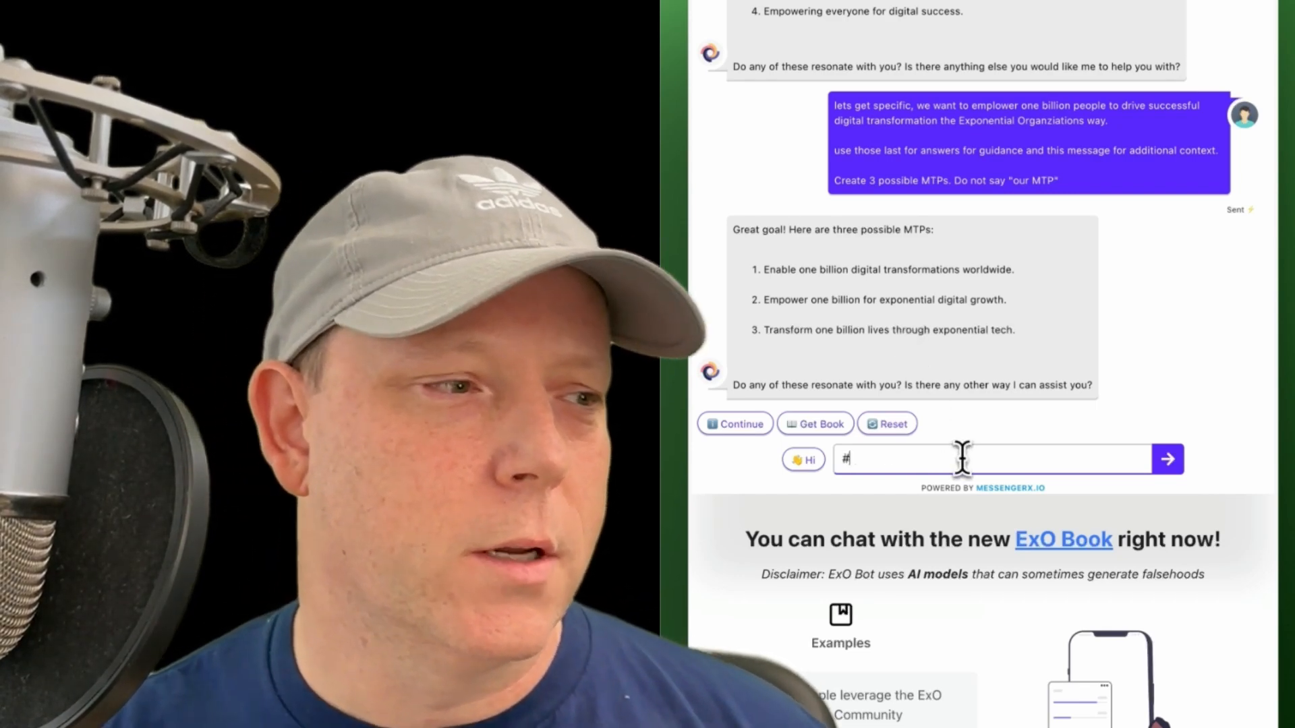
Step: Send 'for #1, replace the word enable with something stronger' and view the four replacements
type("for #1, replace the ro")
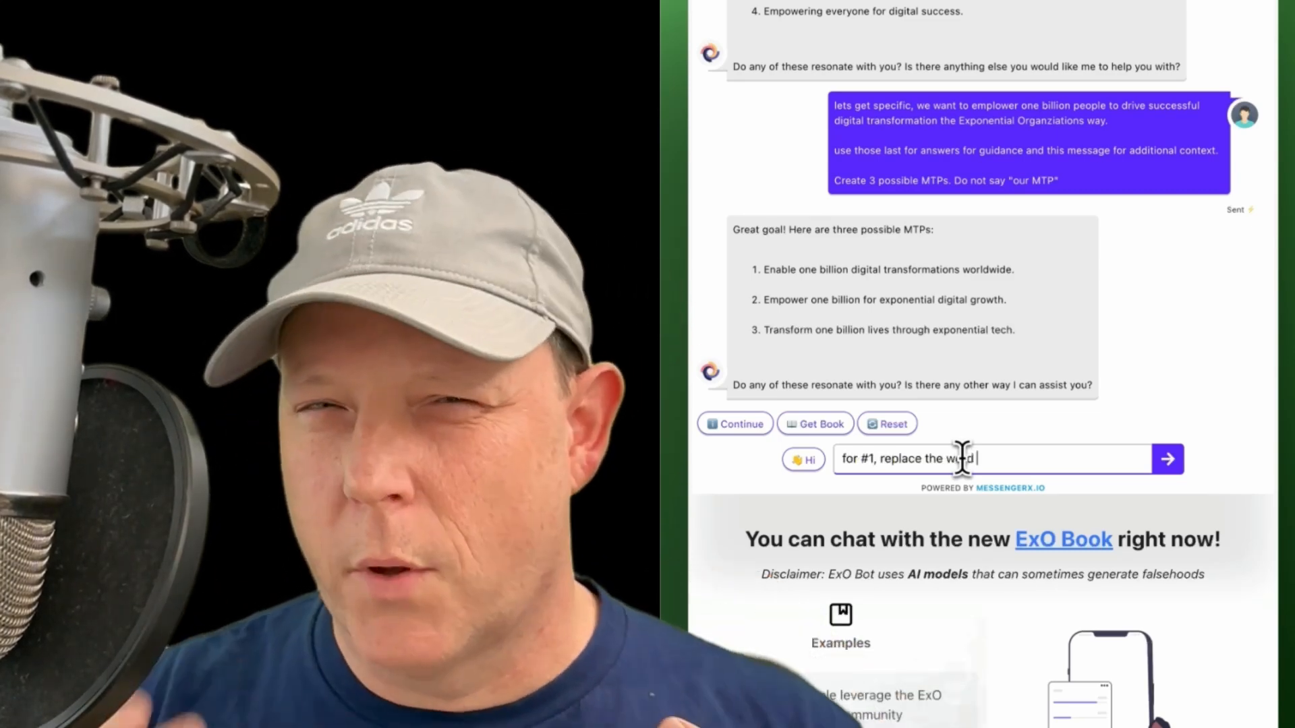
type("enable with something stonger.")
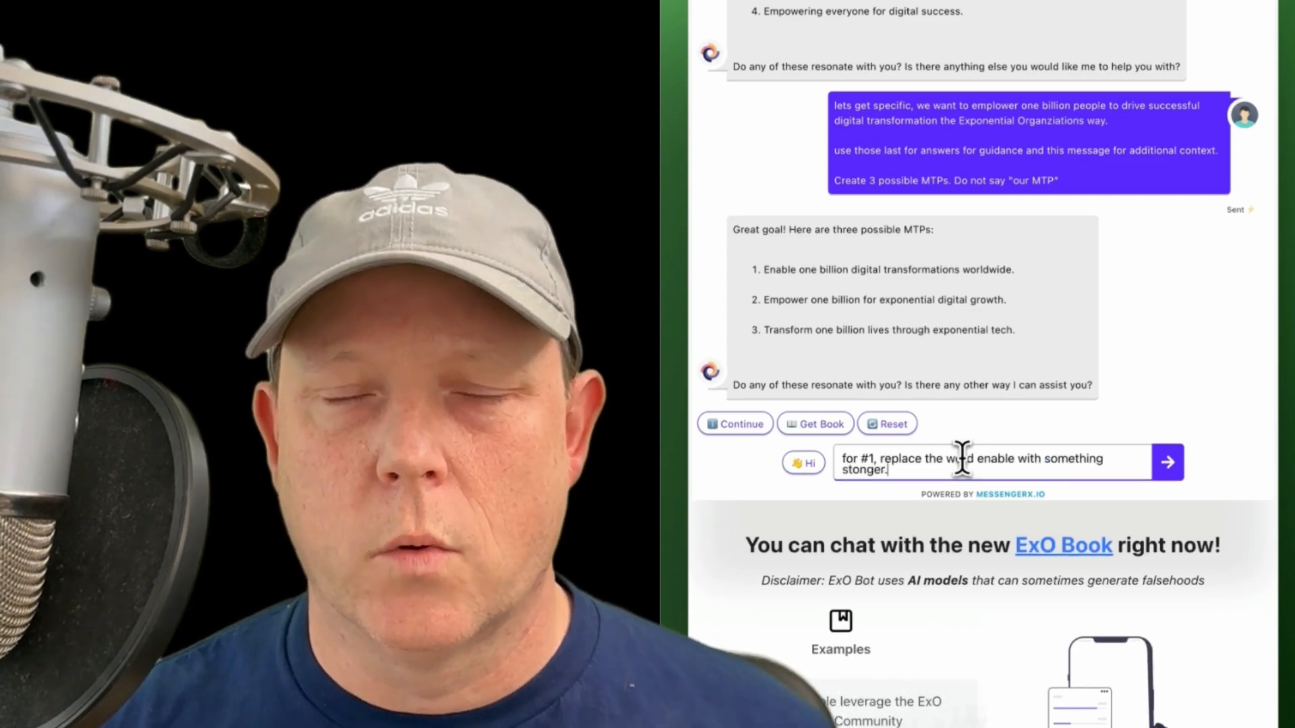
left_click(1168, 461)
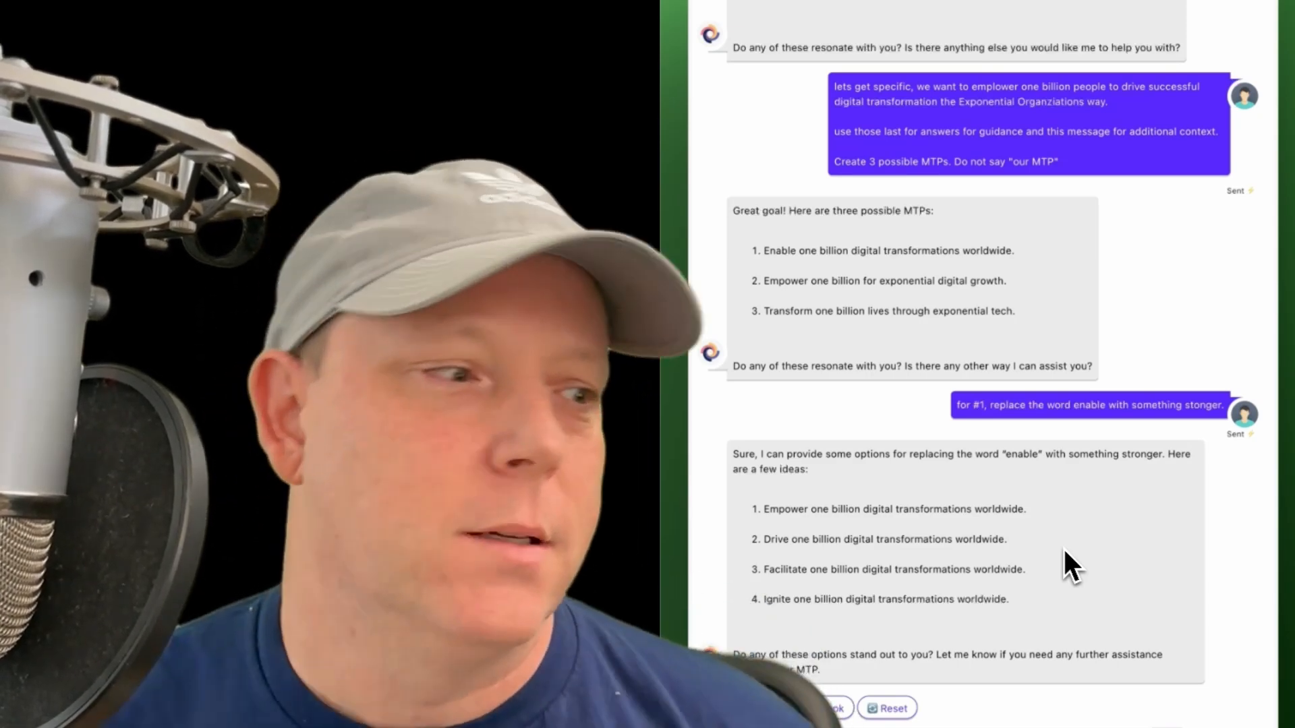
scroll("down", 3)
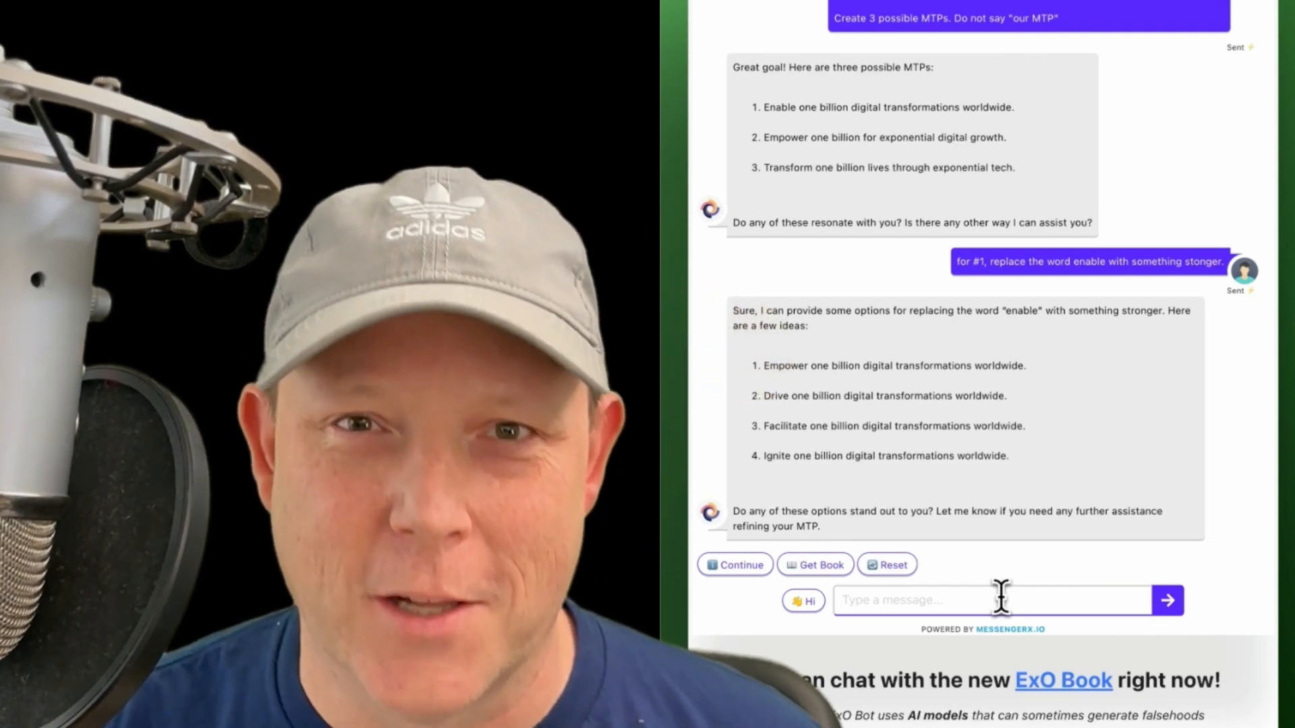
Step: Reply '#4' to choose 'Ignite one billion digital transformations worldwide'
type("#")
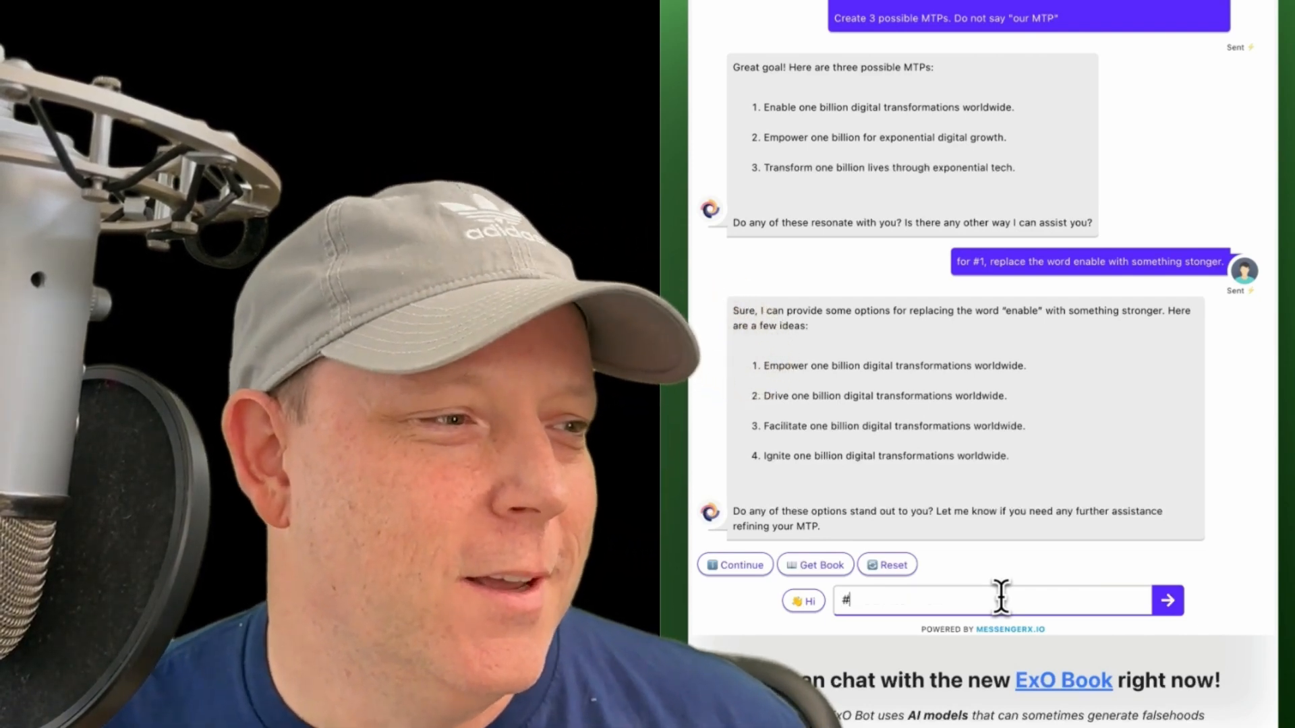
left_click(1165, 600)
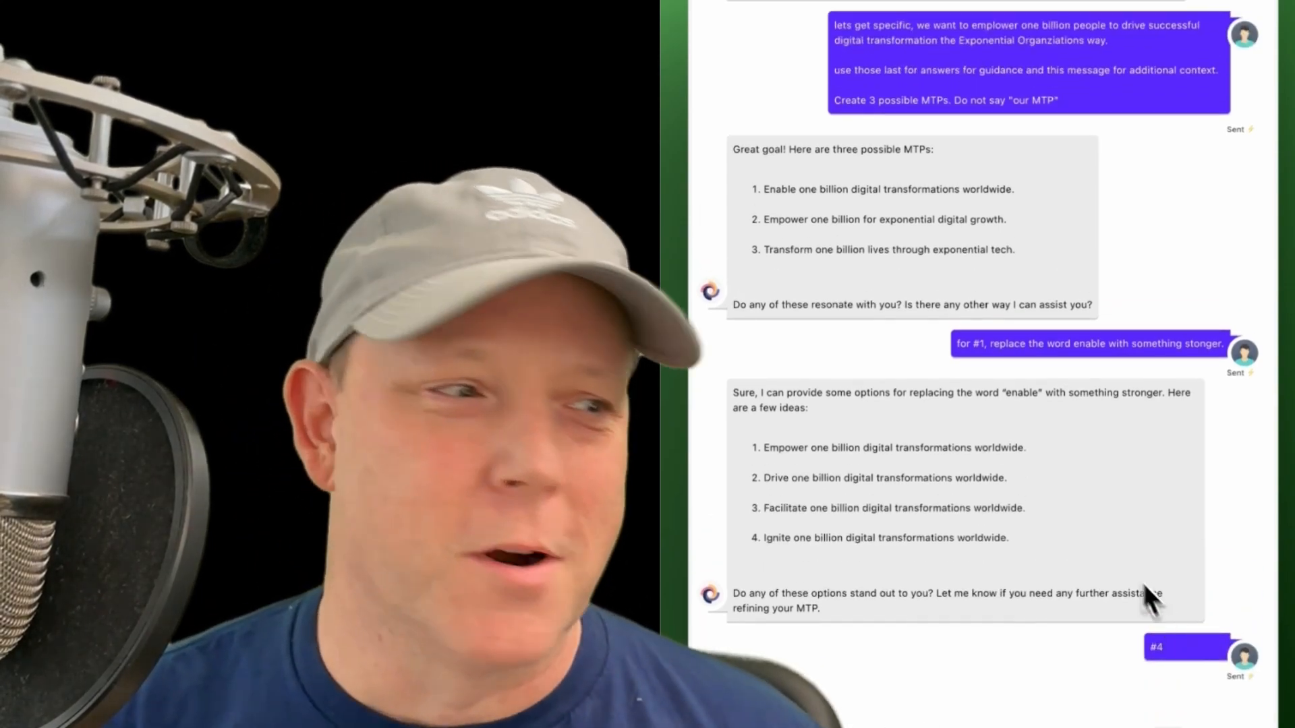
scroll("down", 3)
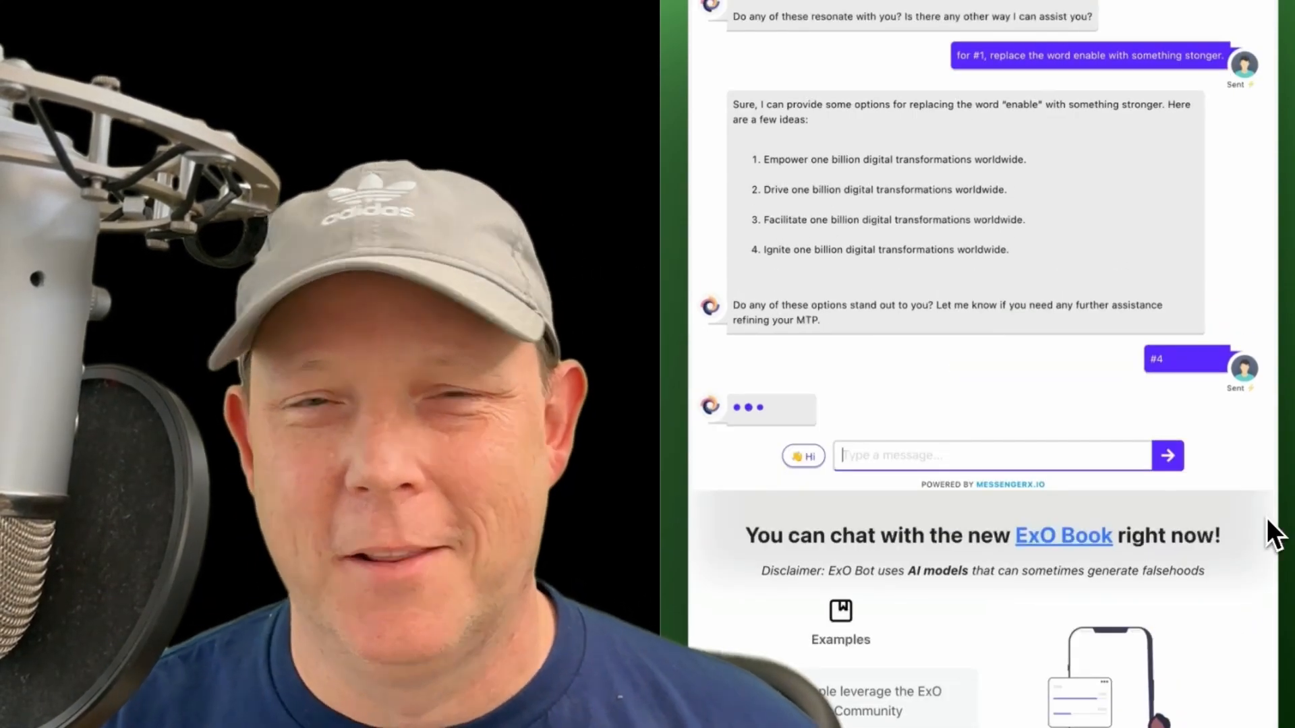